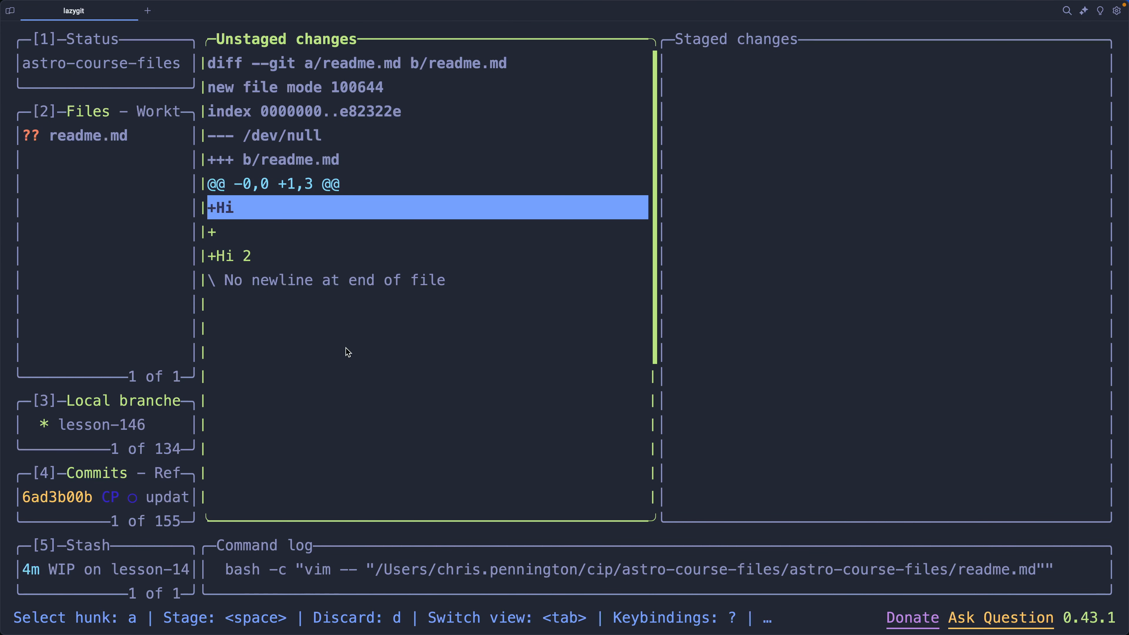
- Stage the Hi line alone, then select and stage the remaining readme.md hunk
{"action": "key", "text": "space"}
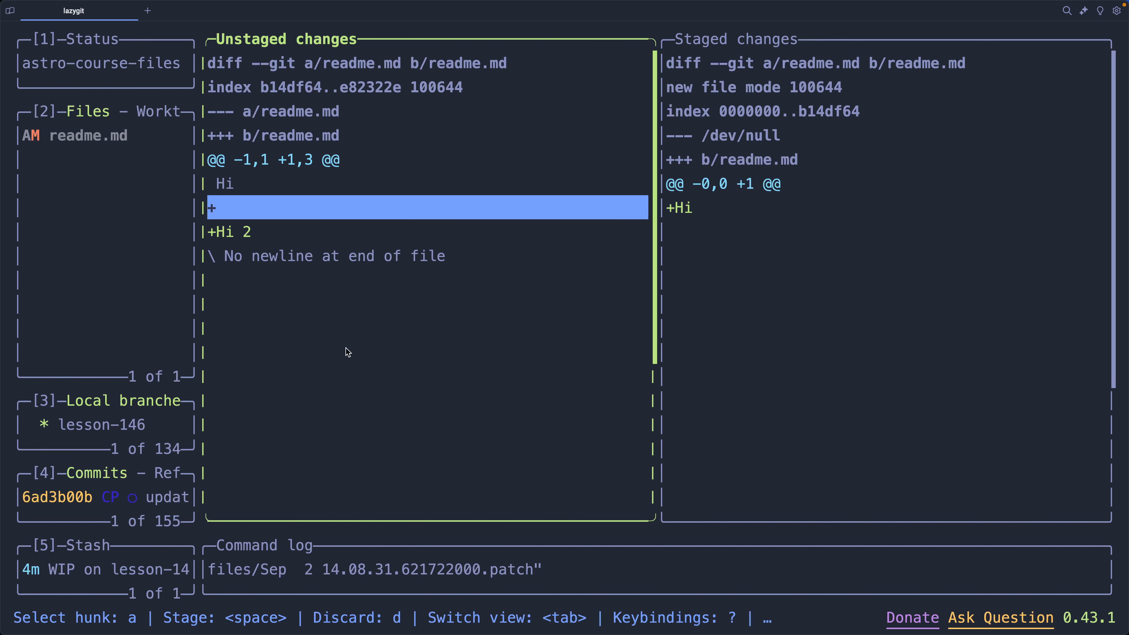
{"action": "key", "text": "a"}
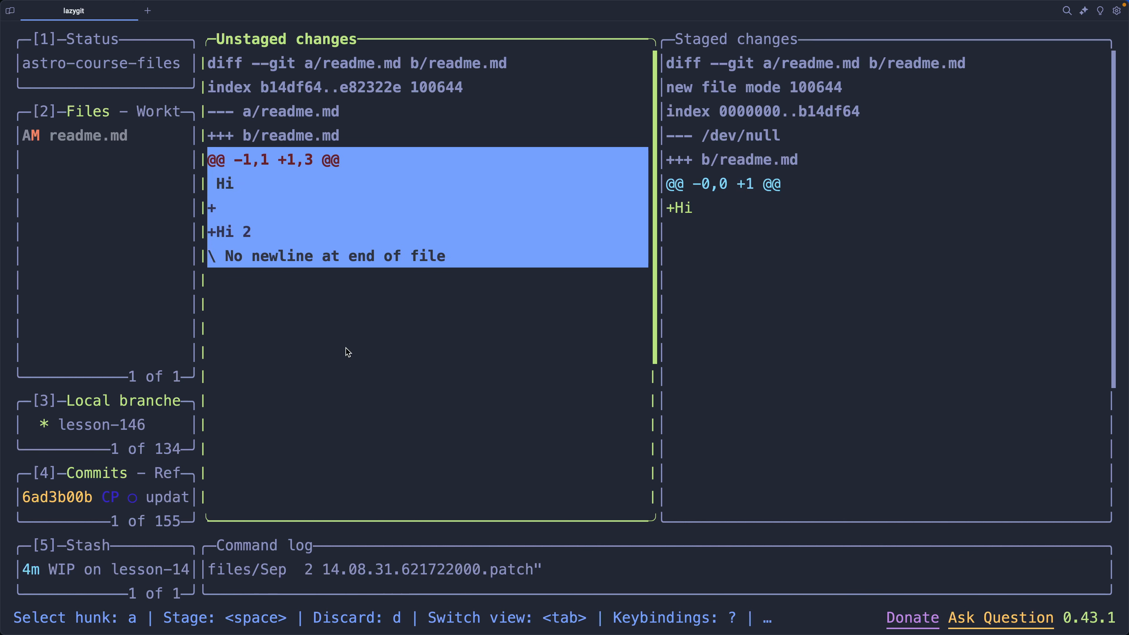
{"action": "key", "text": "space"}
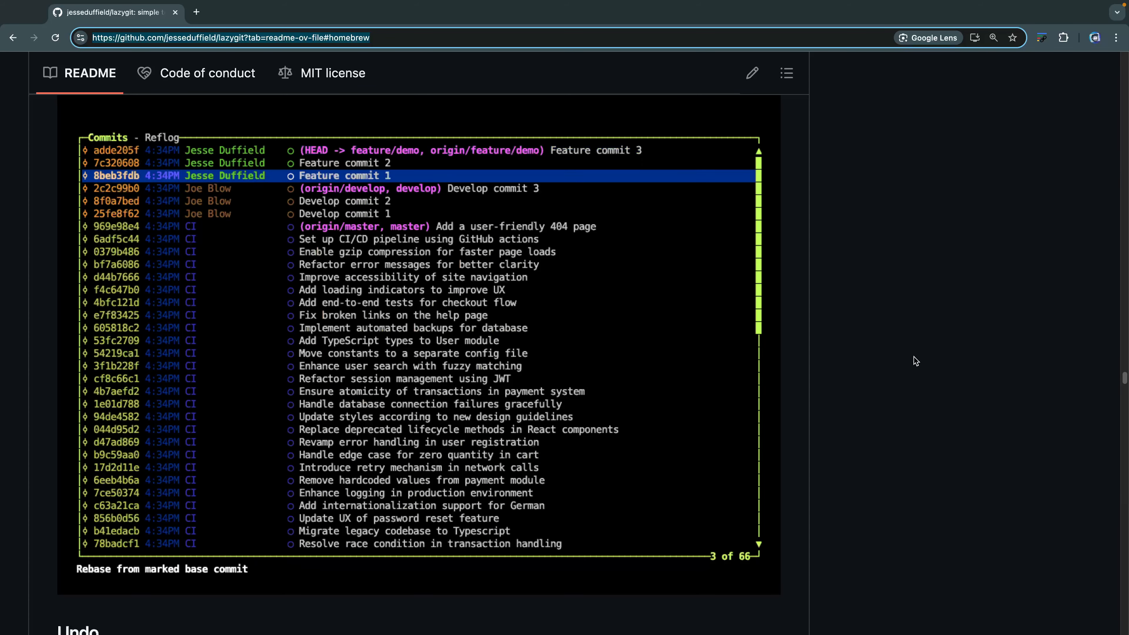
- Select the 'brew install jesseduffield/lazygit/lazygit' tap command in the README's Homebrew section
{"action": "key", "text": "b"}
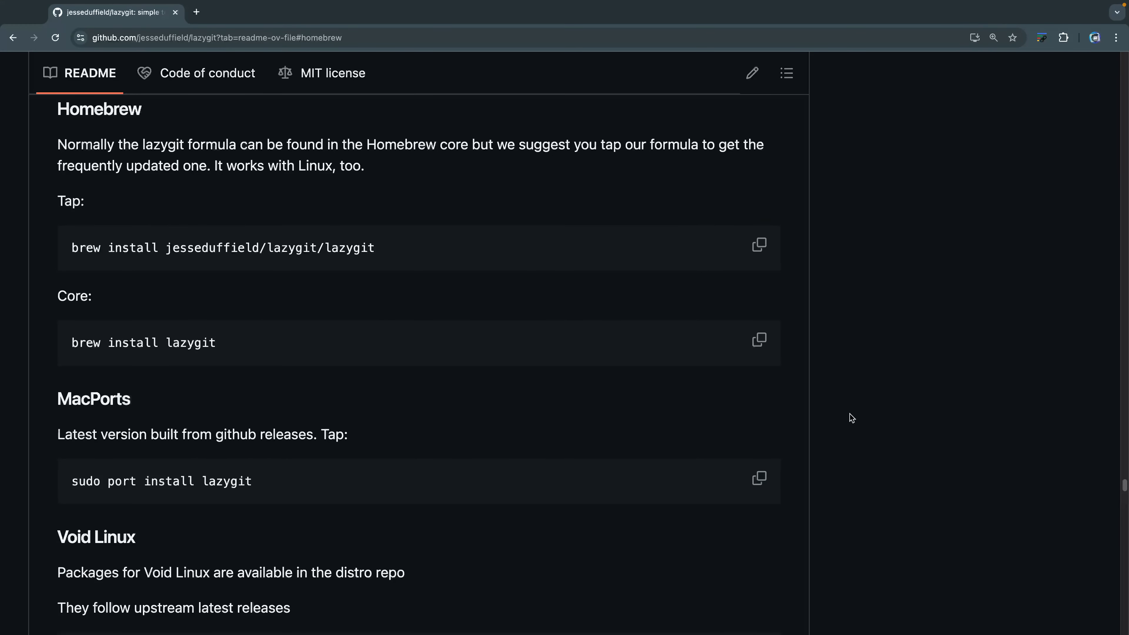
{"action": "scroll", "scroll_direction": "up", "scroll_amount": 3}
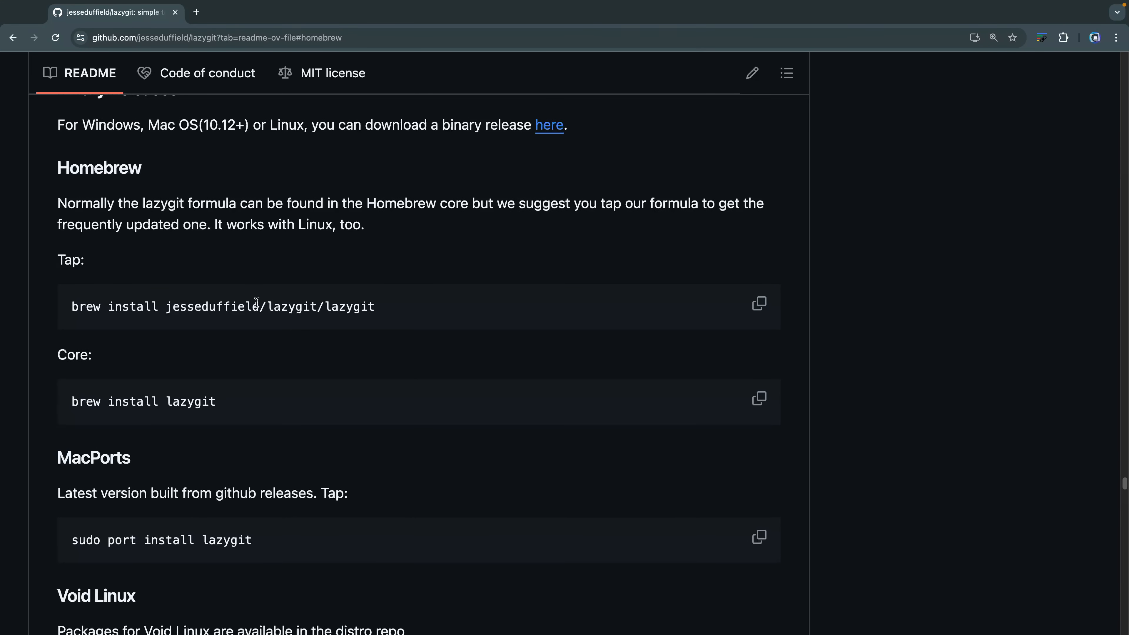
{"action": "triple_click", "coordinate": [222, 306]}
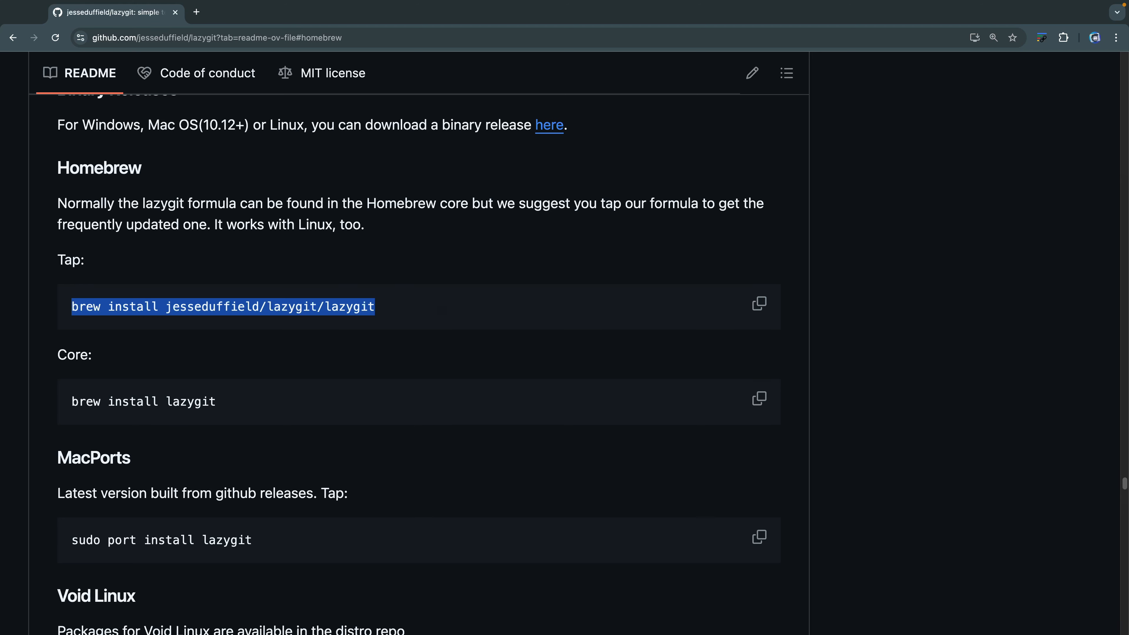
{"action": "mouse_move", "coordinate": [443, 308]}
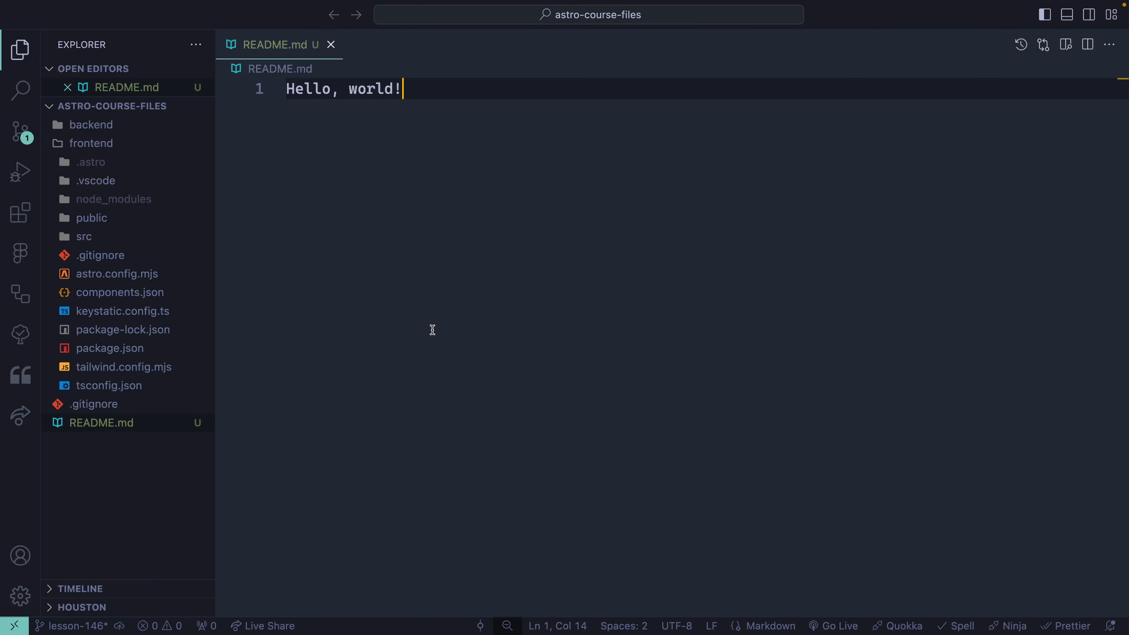
{"action": "mouse_move", "coordinate": [359, 364]}
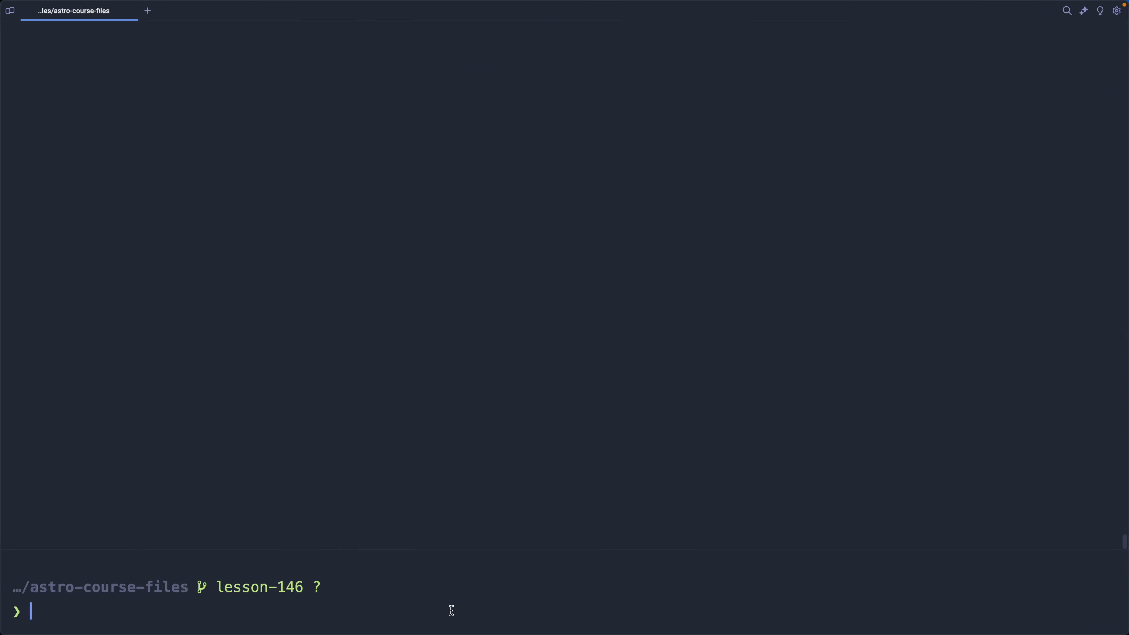
- Launch lazygit in the astro-course-files terminal
{"action": "type", "text": "lazygit"}
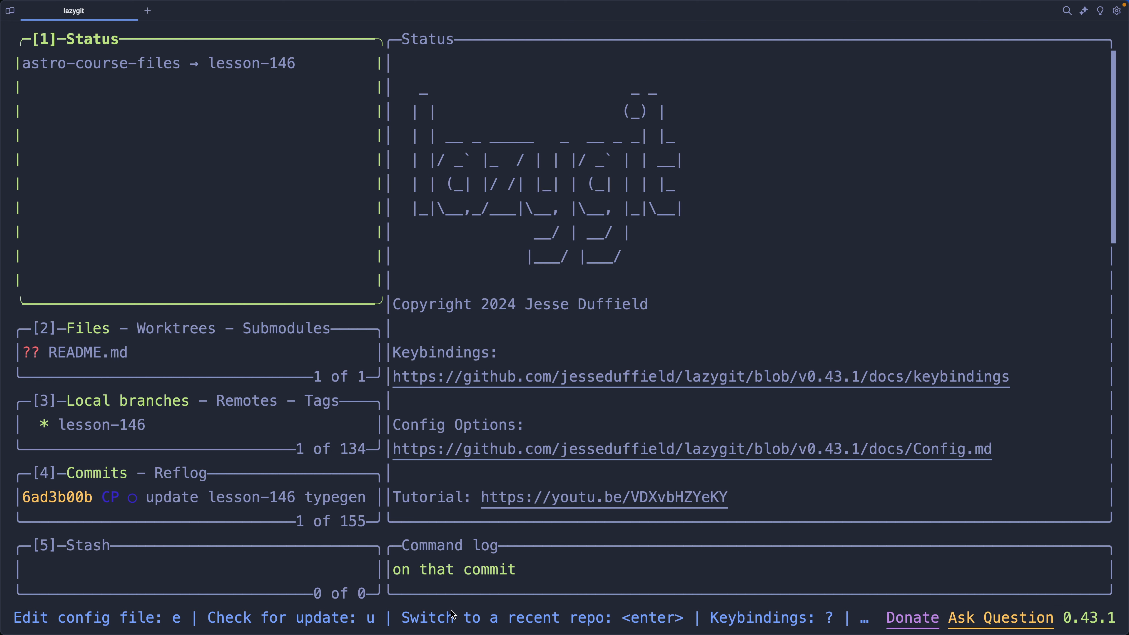
{"action": "mouse_move", "coordinate": [240, 343]}
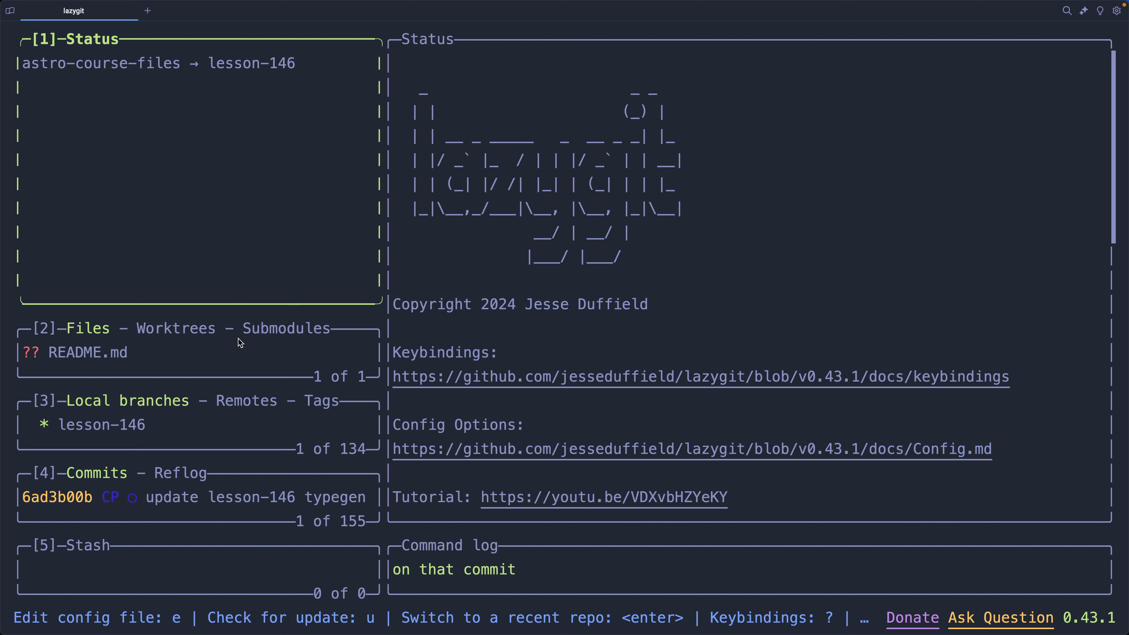
- Review the lesson-146 commits, then show the untracked README.md's Hello, world! diff
{"action": "left_click", "coordinate": [87, 353]}
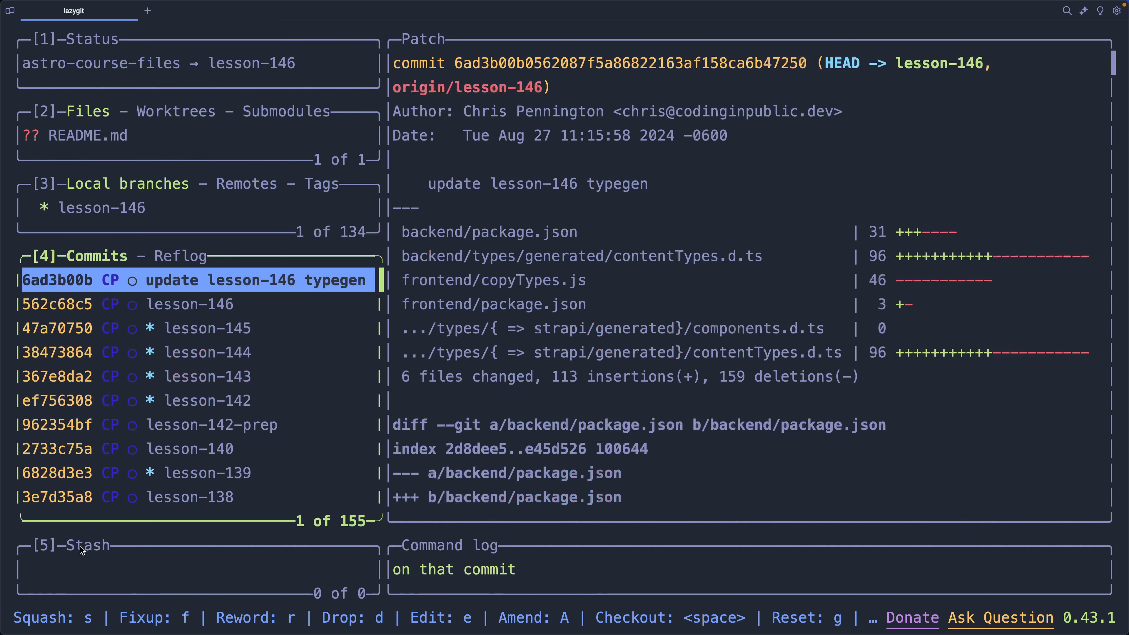
{"action": "left_click", "coordinate": [80, 548]}
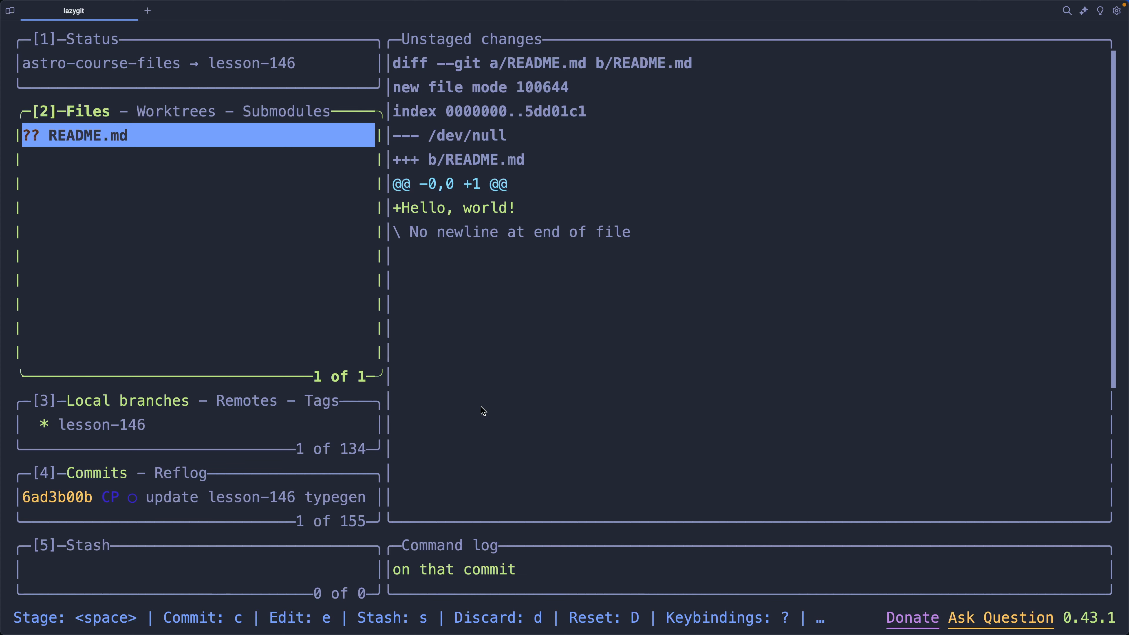
{"action": "mouse_move", "coordinate": [535, 612]}
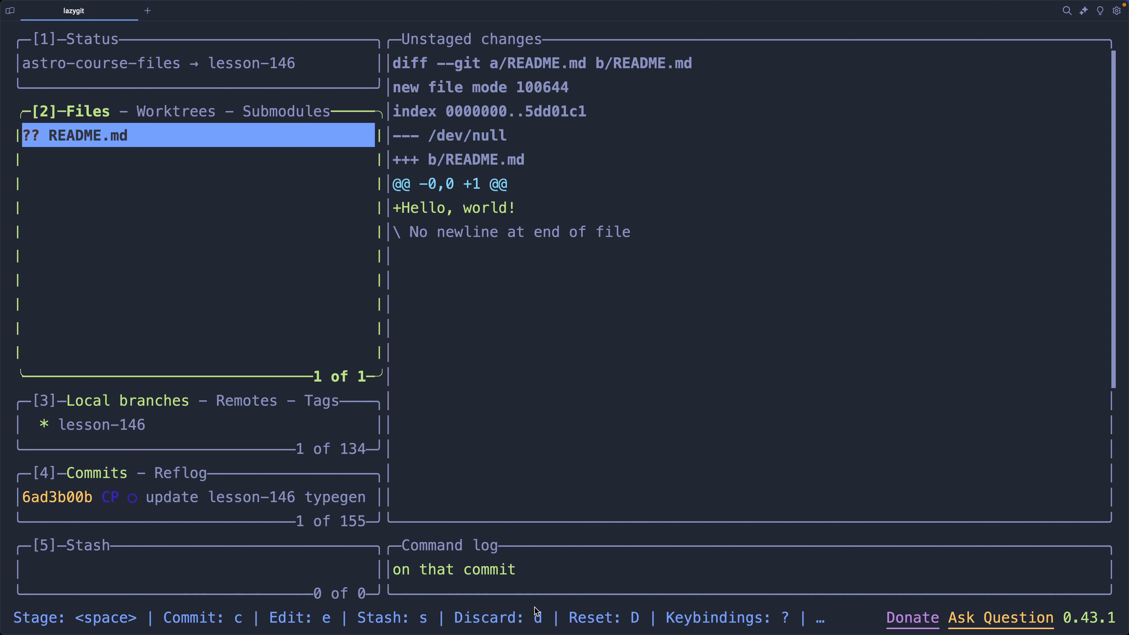
{"action": "mouse_move", "coordinate": [88, 625]}
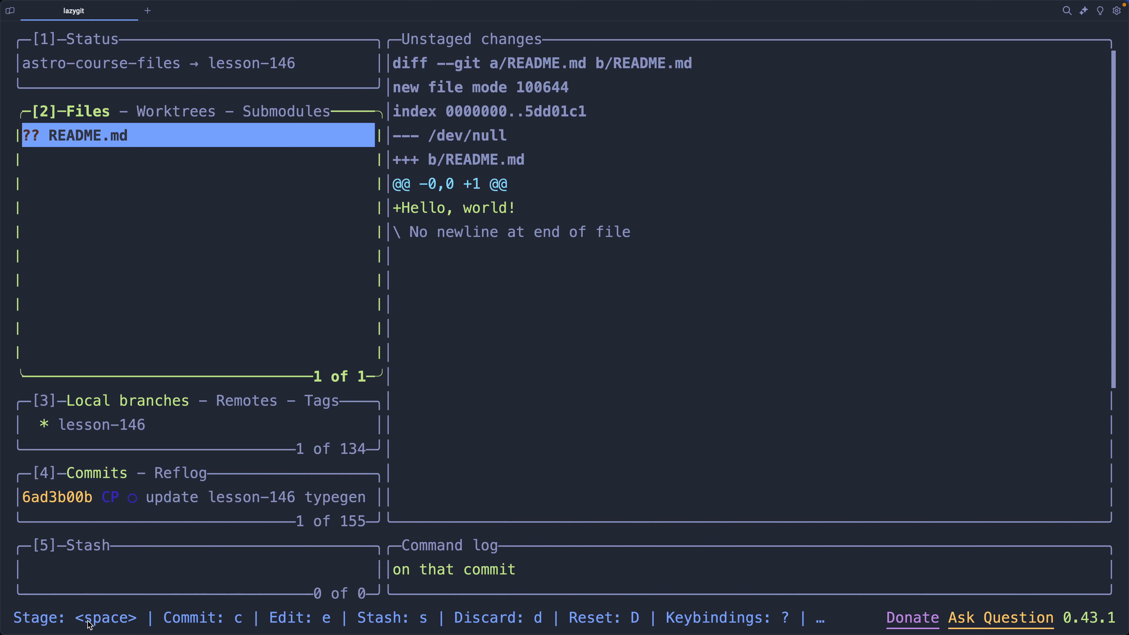
- Stage README.md and commit it as 'lesson-146 add readme'
{"action": "key", "text": "space"}
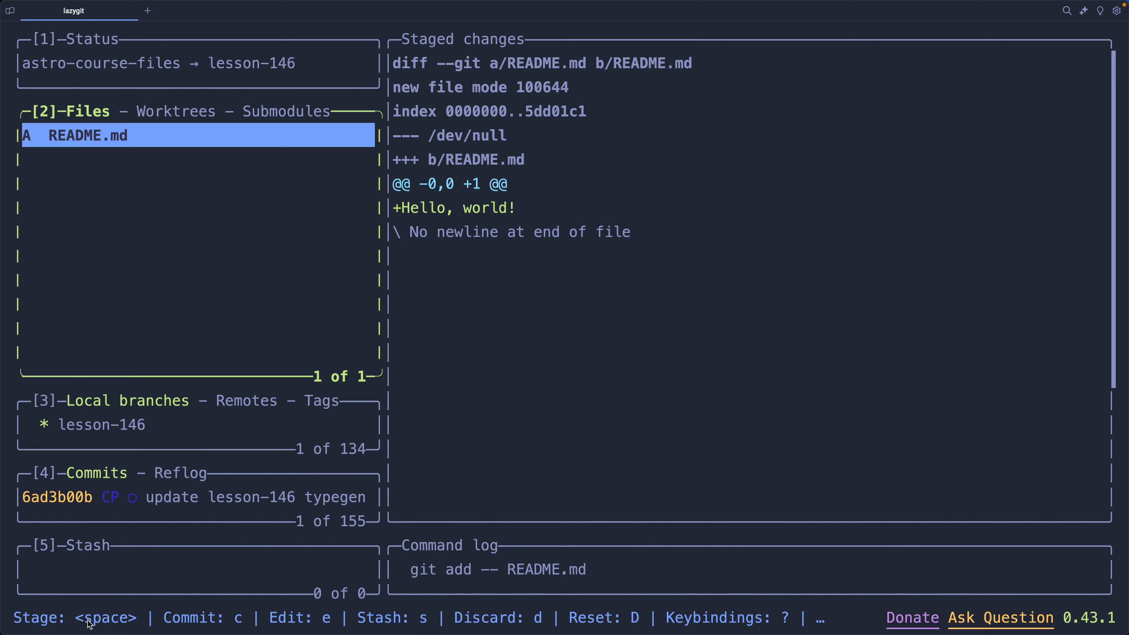
{"action": "key", "text": "c"}
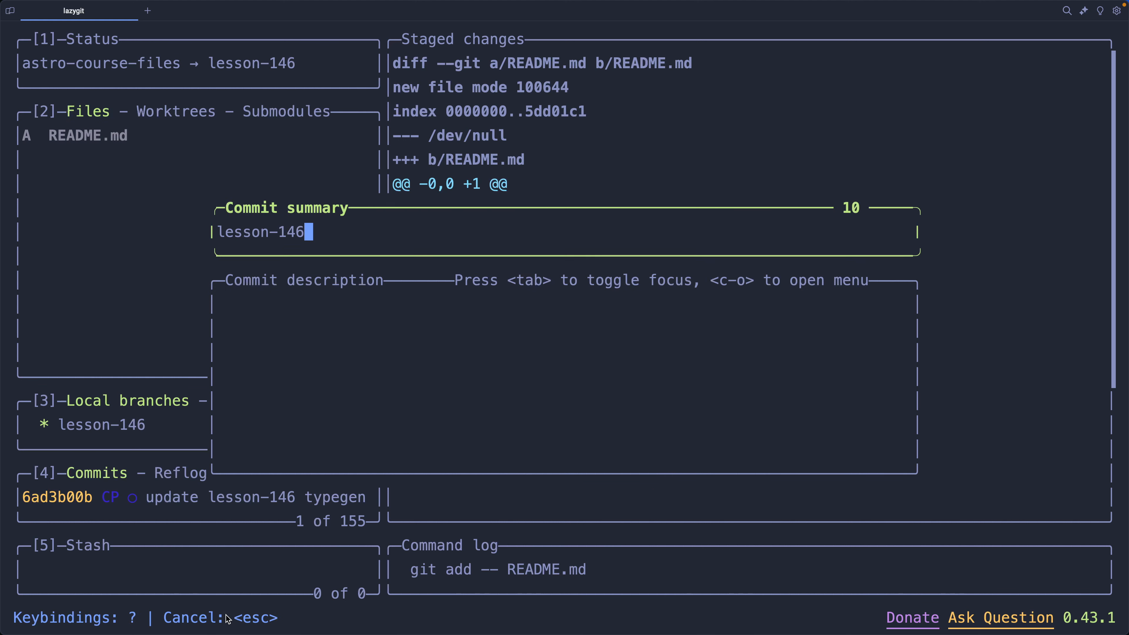
{"action": "type", "text": "add rea"}
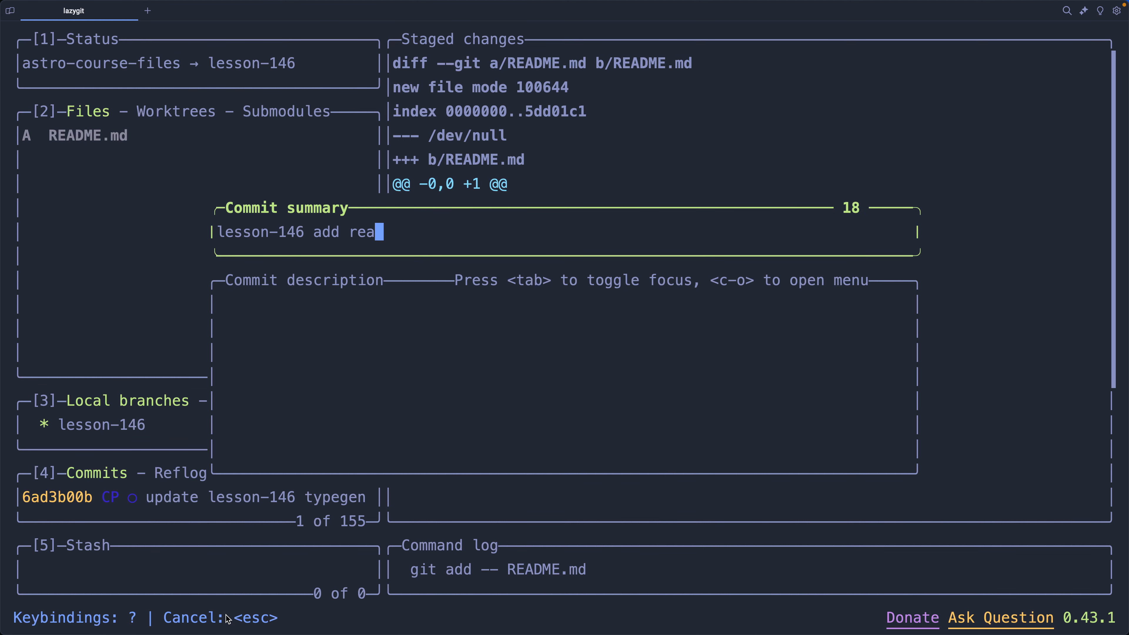
{"action": "key", "text": "Return"}
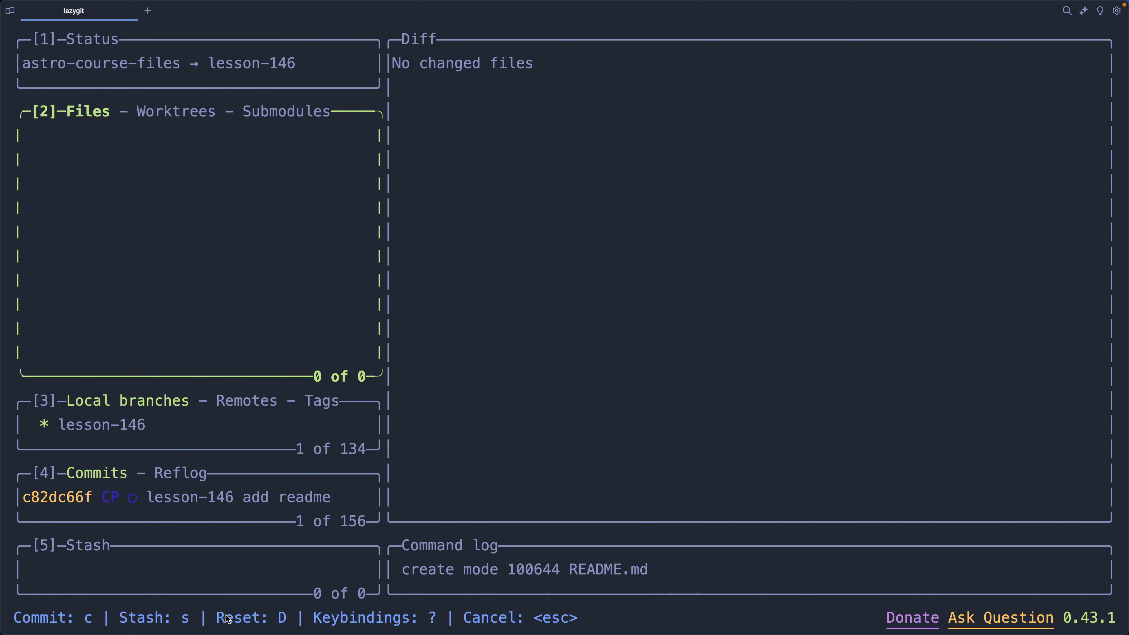
{"action": "mouse_move", "coordinate": [163, 292]}
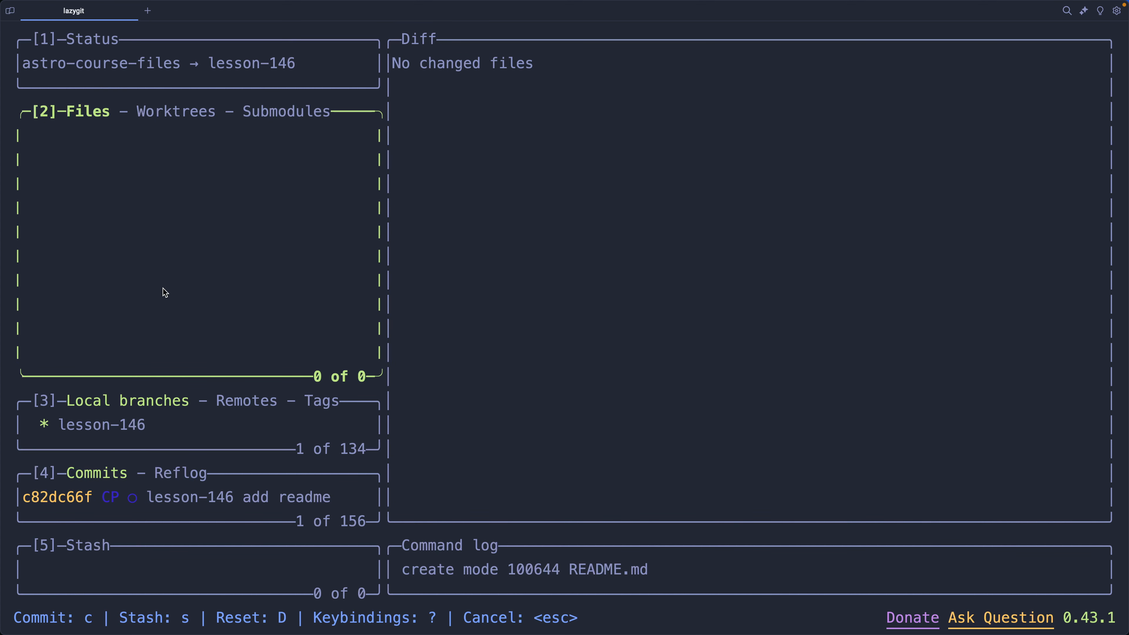
{"action": "mouse_move", "coordinate": [442, 609]}
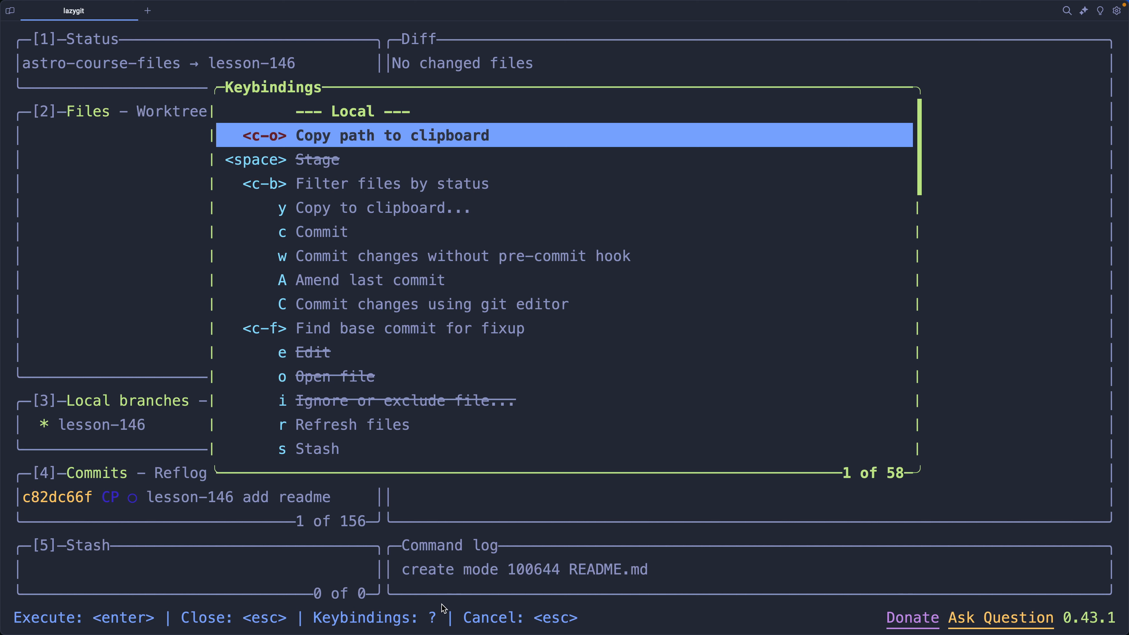
{"action": "mouse_move", "coordinate": [288, 391]}
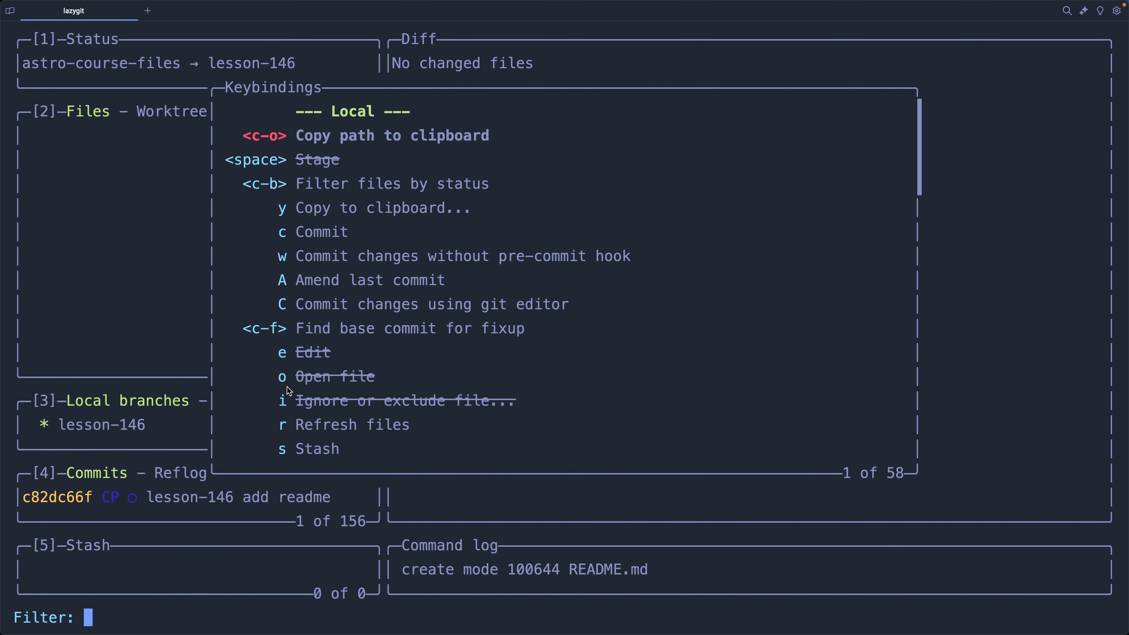
{"action": "type", "text": "comm"}
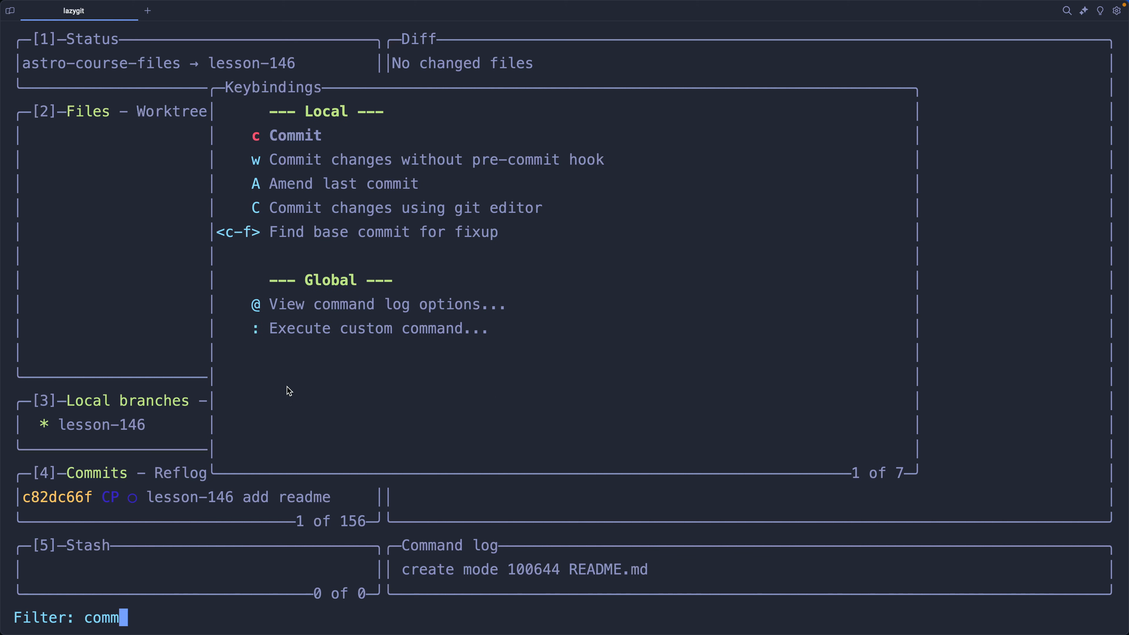
{"action": "key", "text": "Escape"}
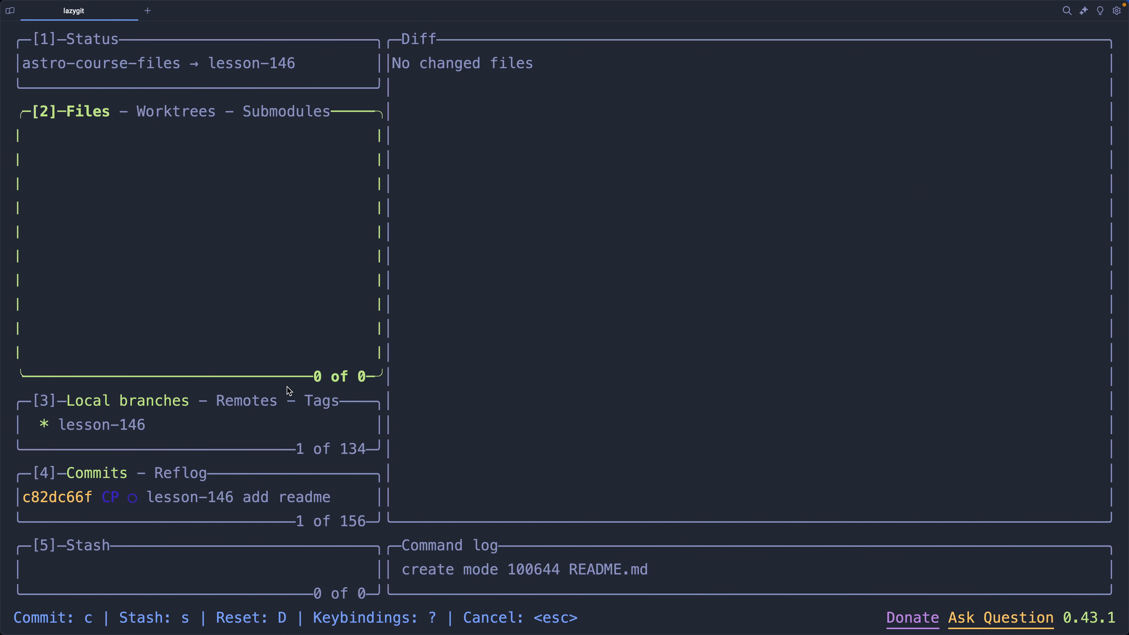
- Drop the 'lesson-146 add readme' commit from the branch and return to the editor
{"action": "left_click", "coordinate": [101, 424]}
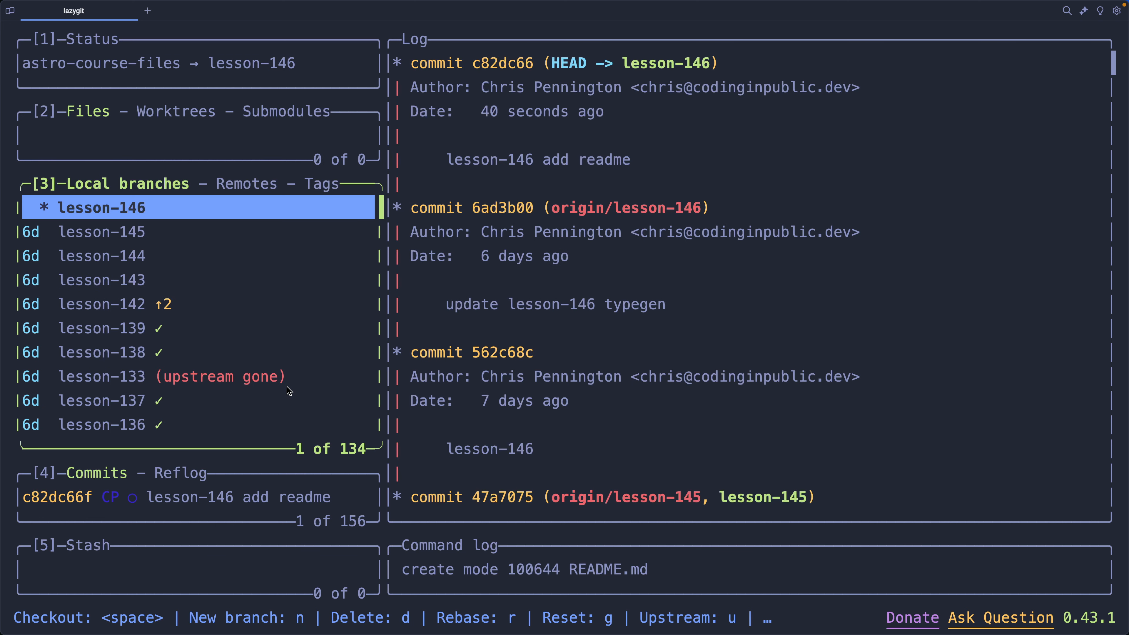
{"action": "mouse_move", "coordinate": [622, 258]}
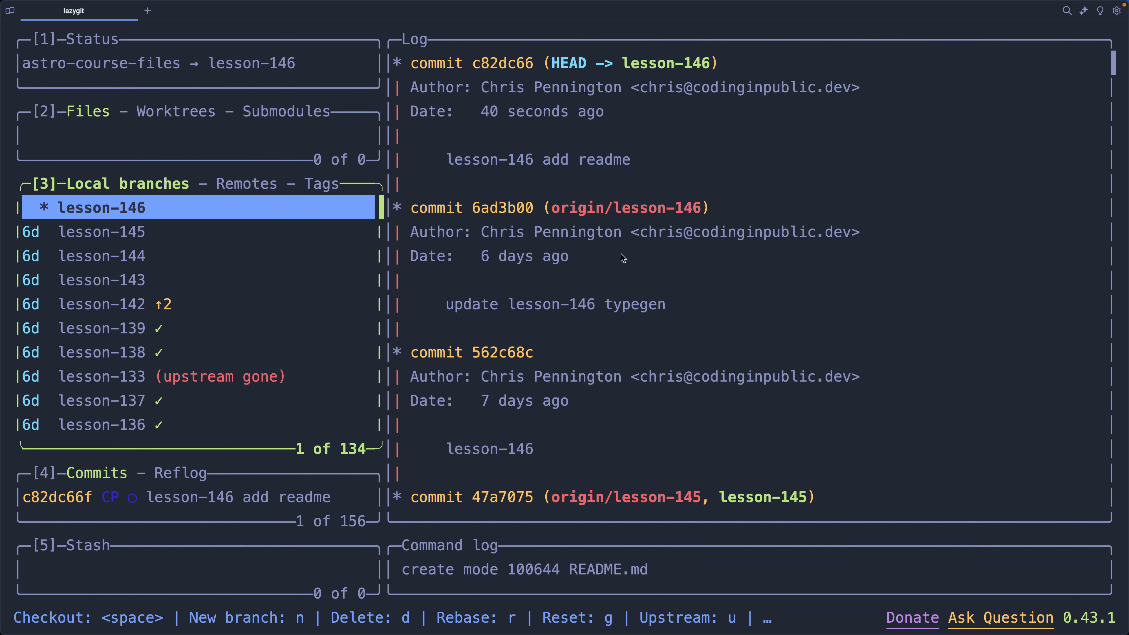
{"action": "mouse_move", "coordinate": [604, 332]}
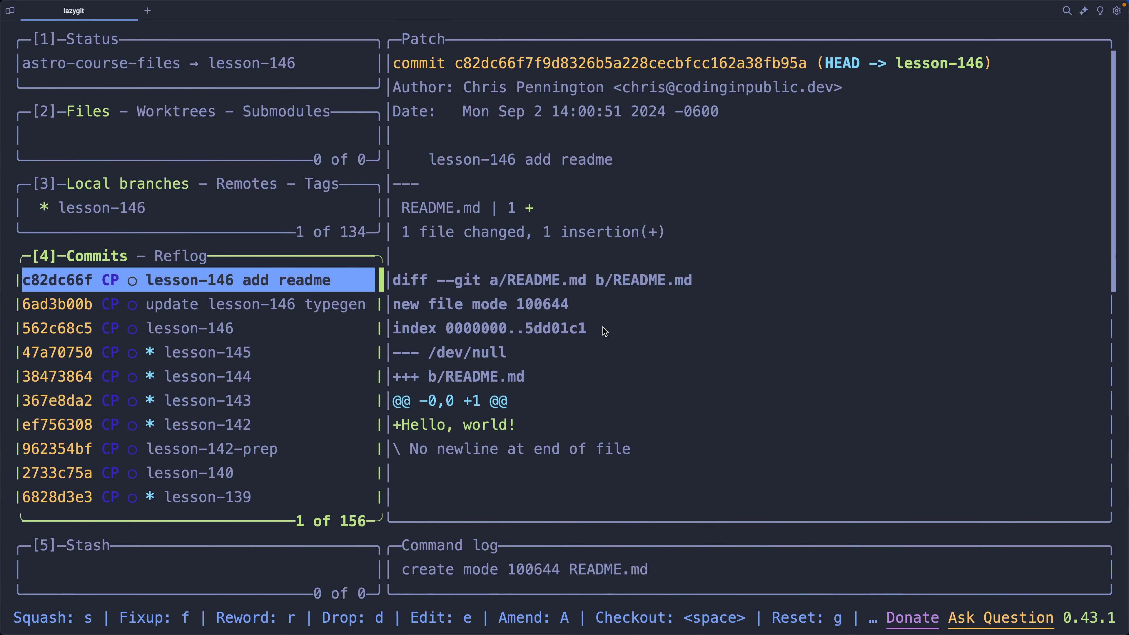
{"action": "left_click", "coordinate": [180, 304]}
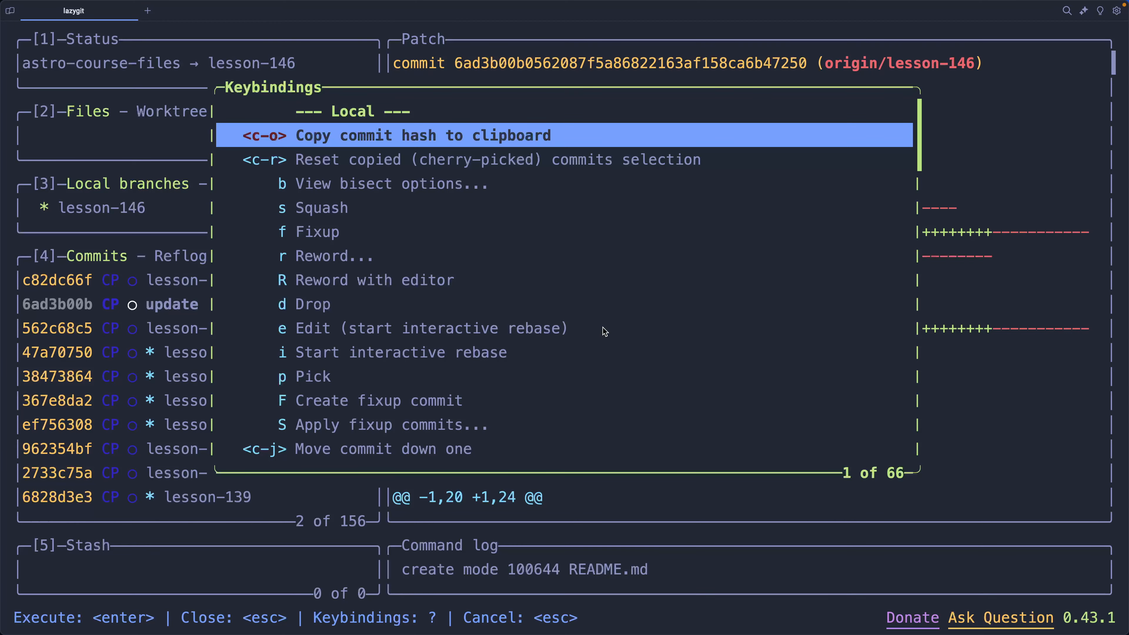
{"action": "type", "text": "r"}
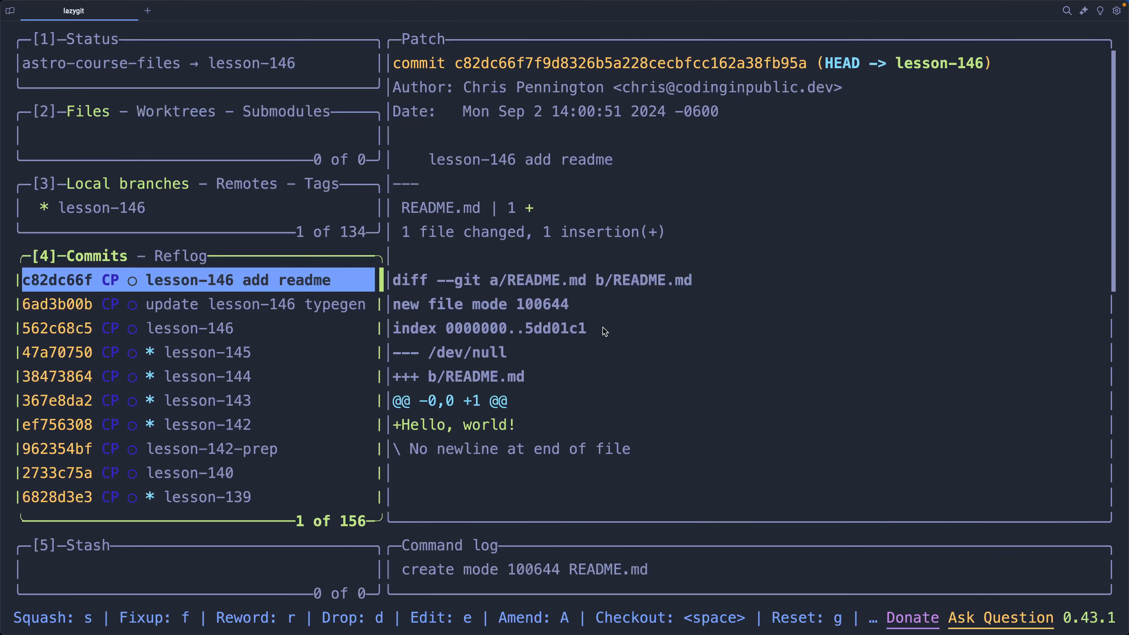
{"action": "key", "text": "d"}
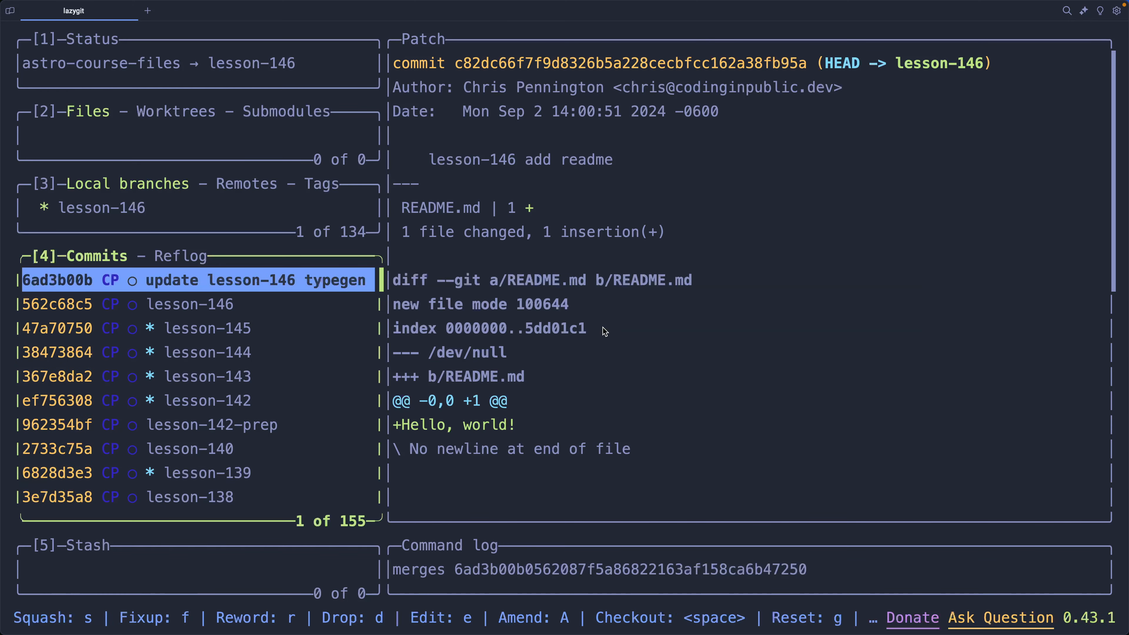
{"action": "left_click", "coordinate": [194, 280]}
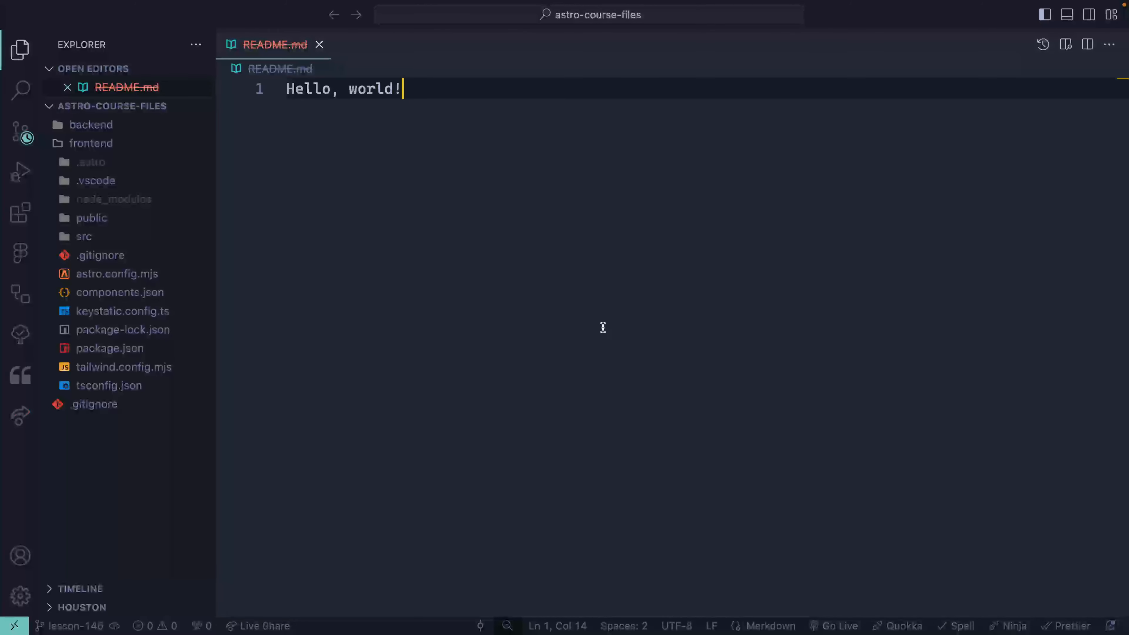
- Close the deleted README and create a new readme.md containing Hi, then return to lazygit
{"action": "left_click", "coordinate": [320, 45]}
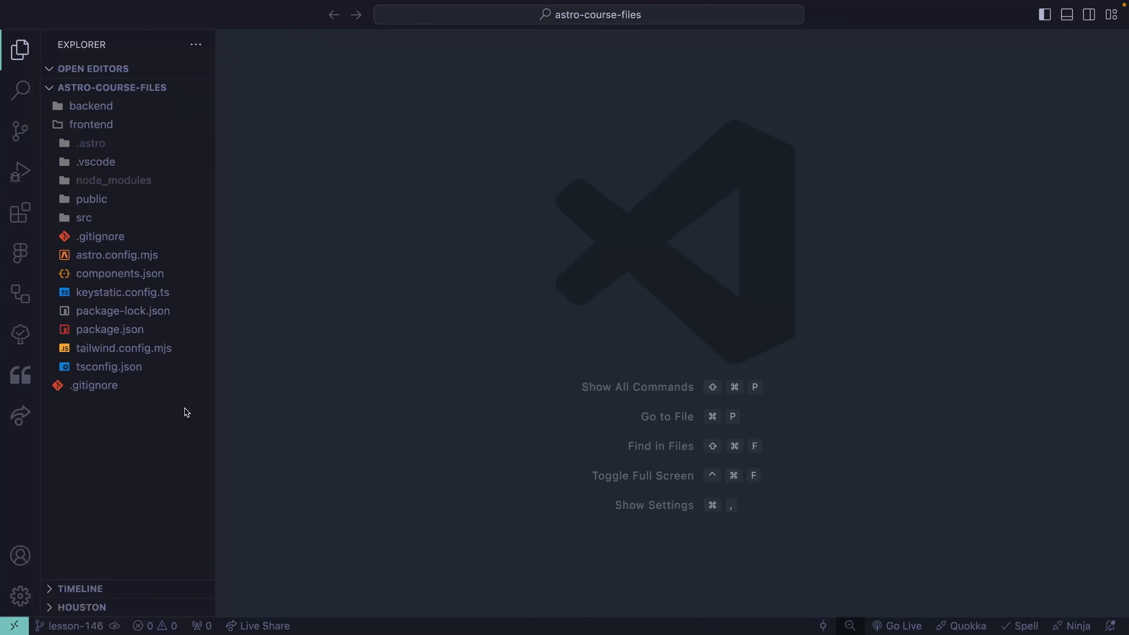
{"action": "left_click", "coordinate": [143, 87]}
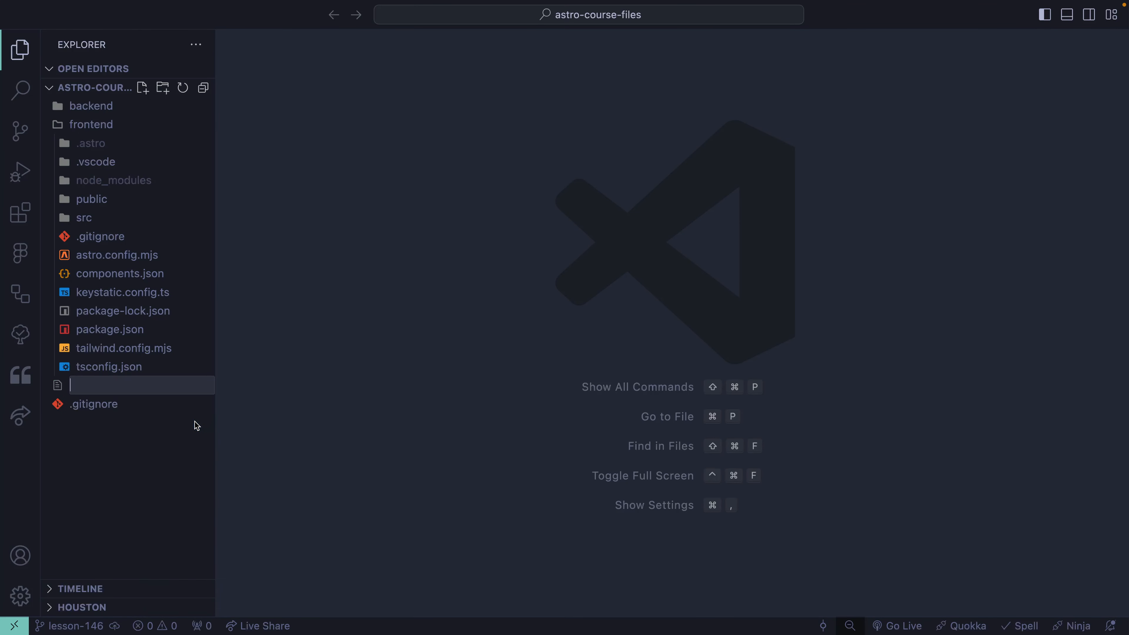
{"action": "type", "text": "readme."}
{"action": "type", "text": "H"}
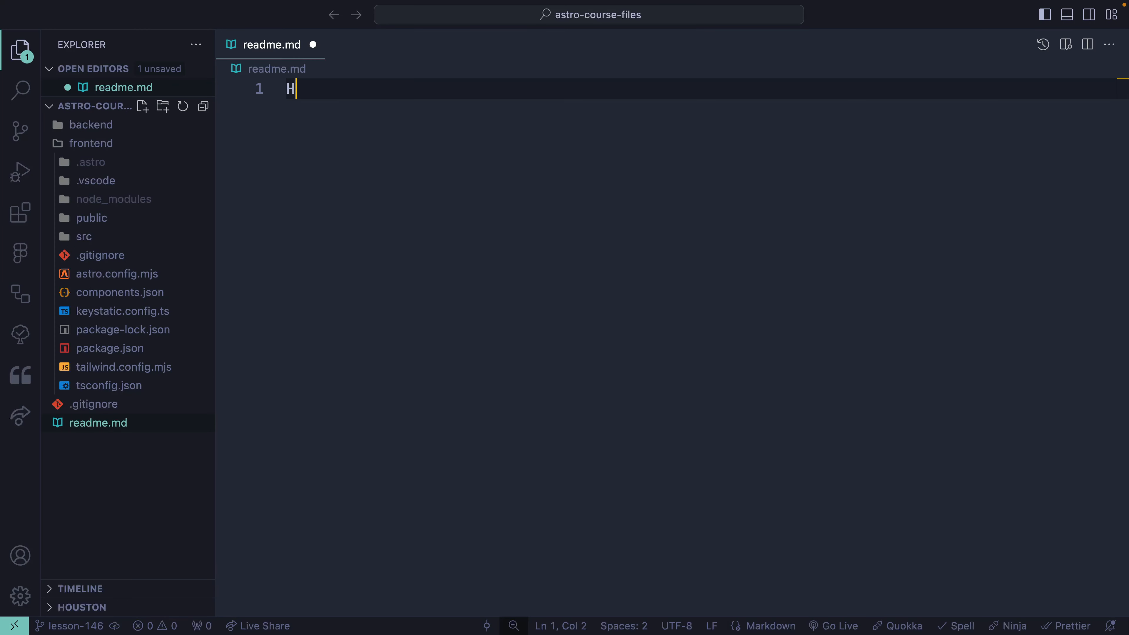
{"action": "type", "text": "i"}
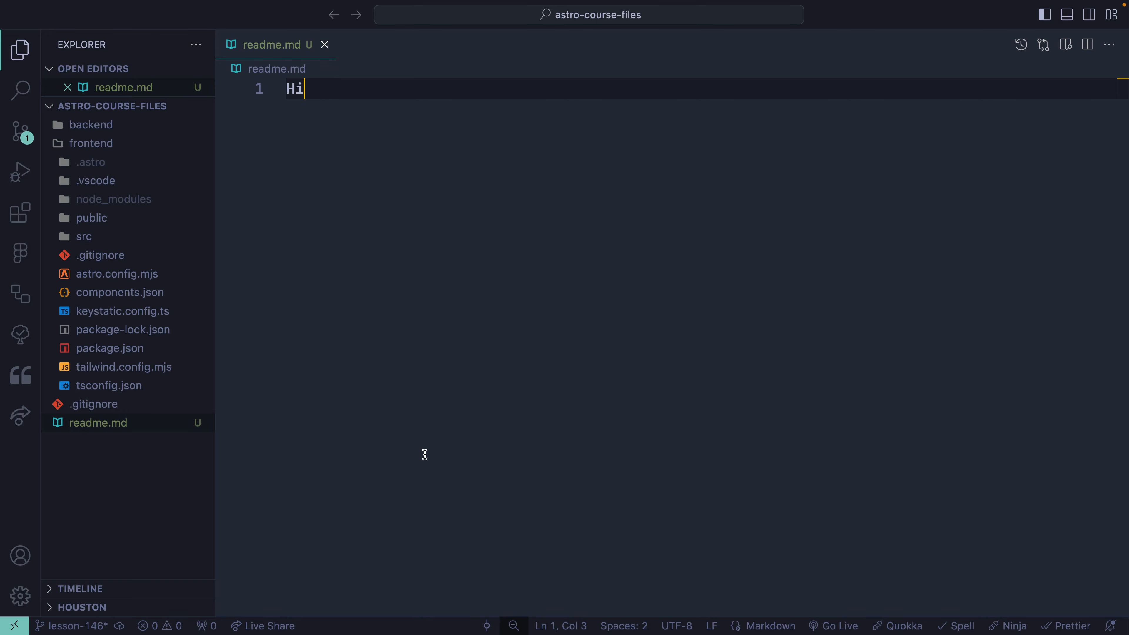
{"action": "left_click", "coordinate": [324, 44]}
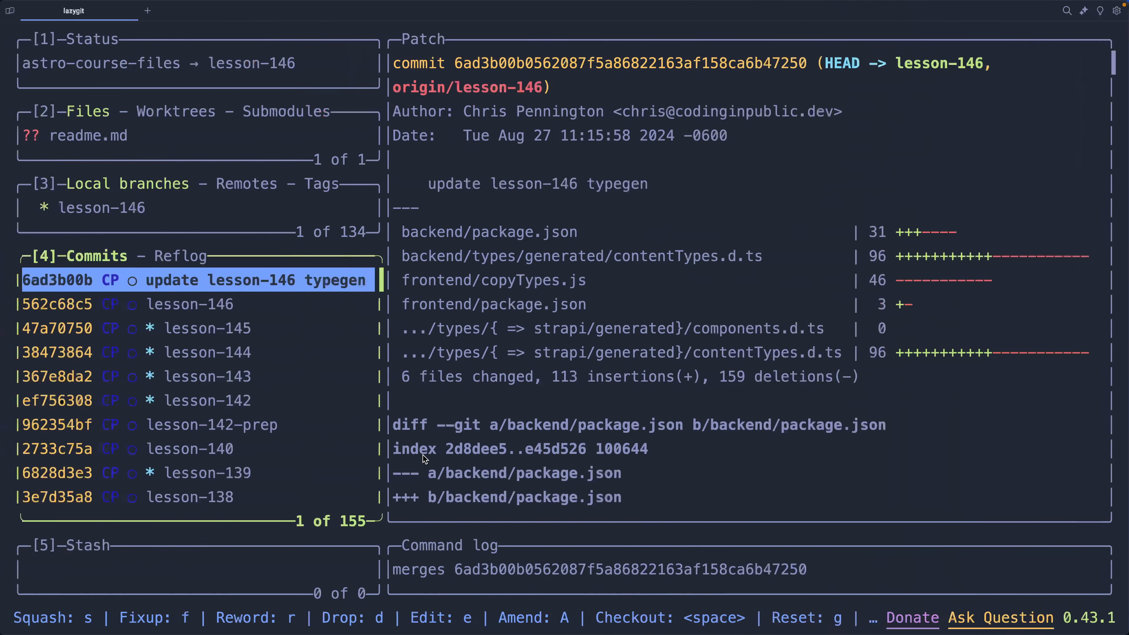
{"action": "mouse_move", "coordinate": [178, 566]}
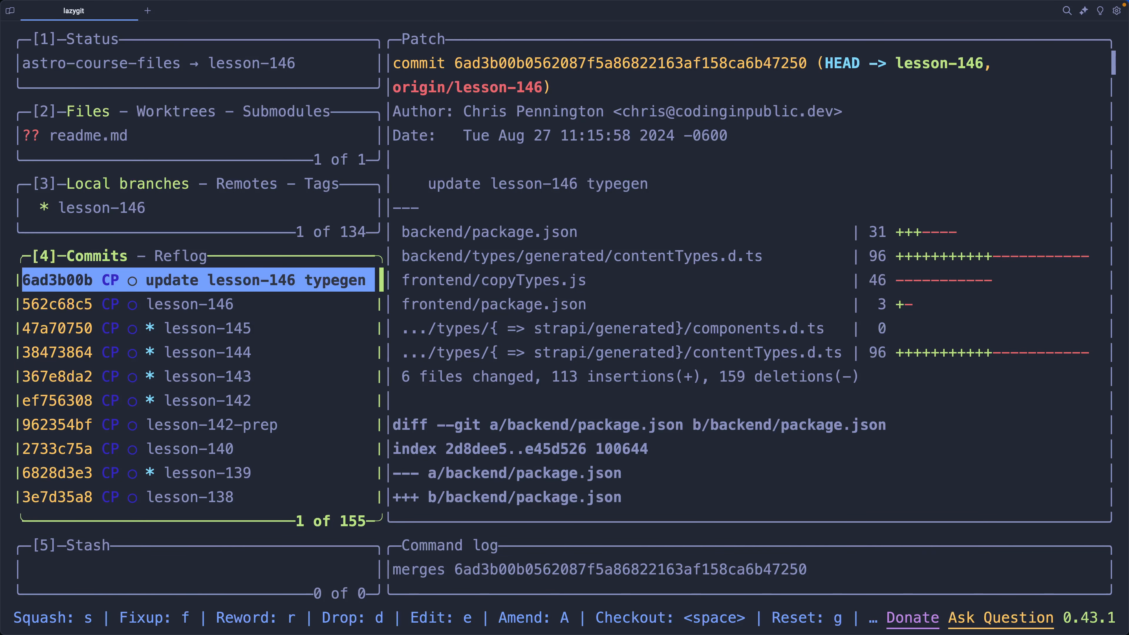
{"action": "mouse_move", "coordinate": [176, 565]}
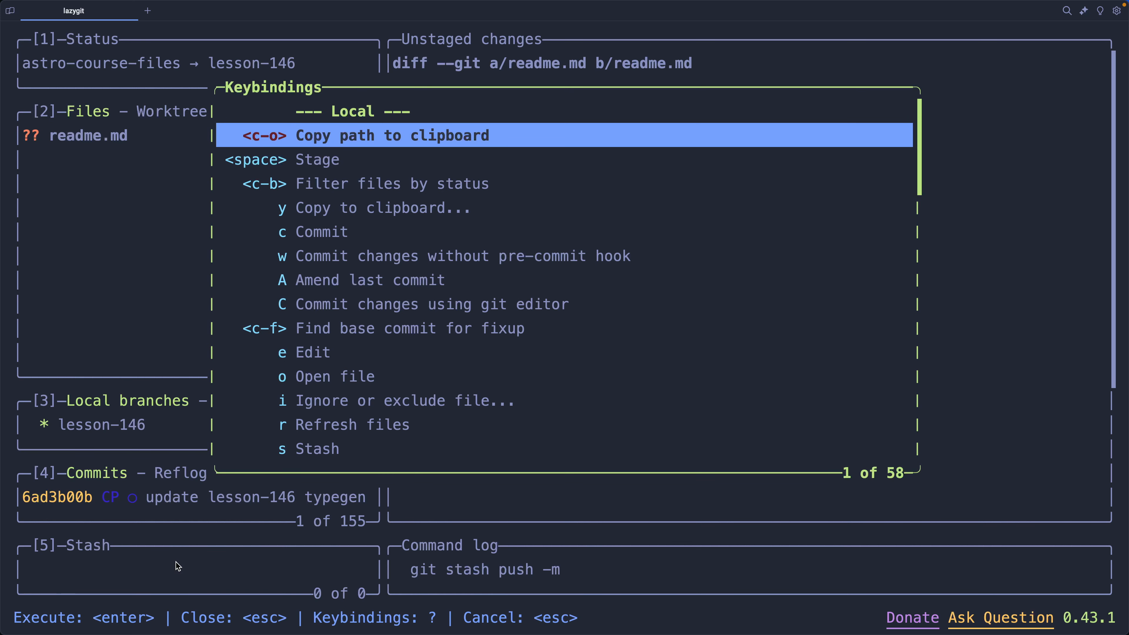
- Filter the keybindings help for 'stash' before focusing readme.md's Hi diff
{"action": "type", "text": "sta"}
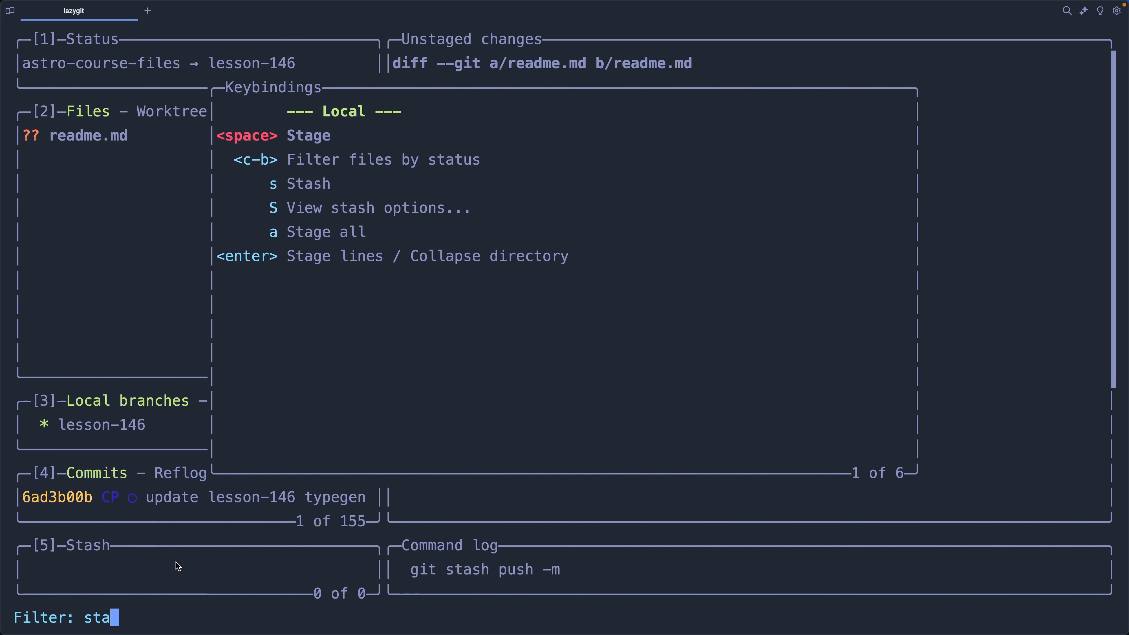
{"action": "type", "text": "sh"}
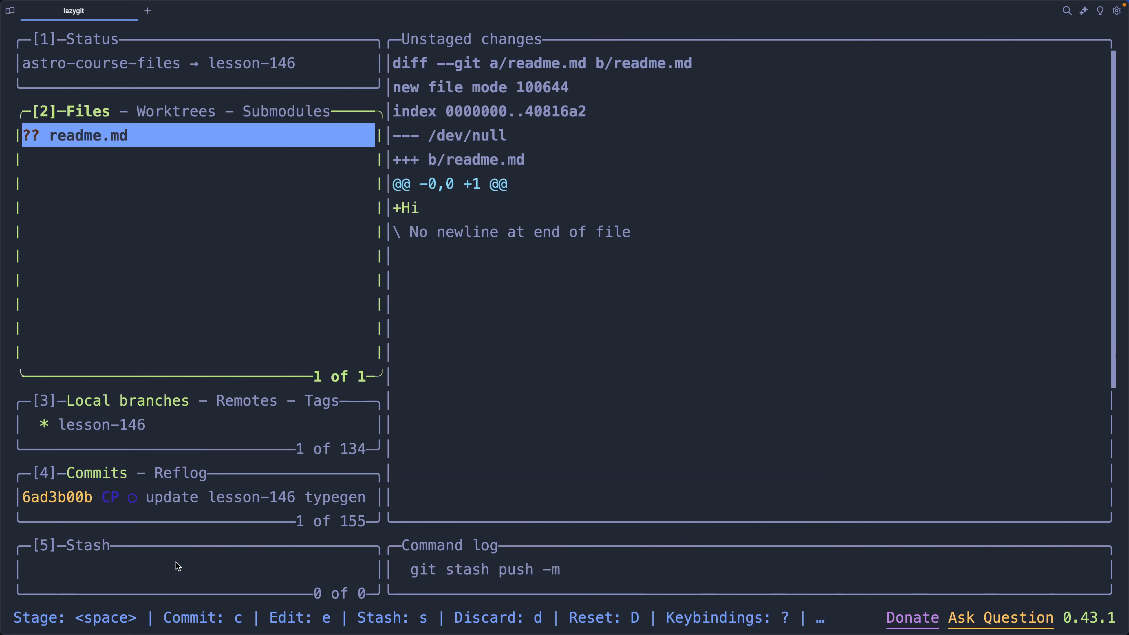
- Bring up the stash options for the readme.md working changes
{"action": "key", "text": "s"}
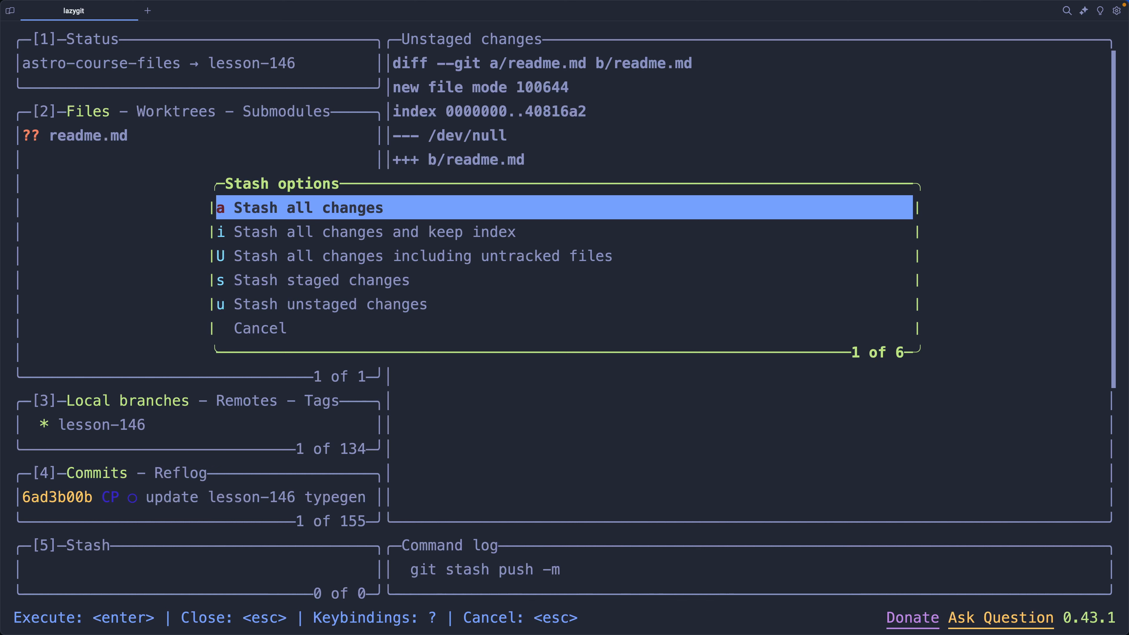
{"action": "mouse_move", "coordinate": [177, 566]}
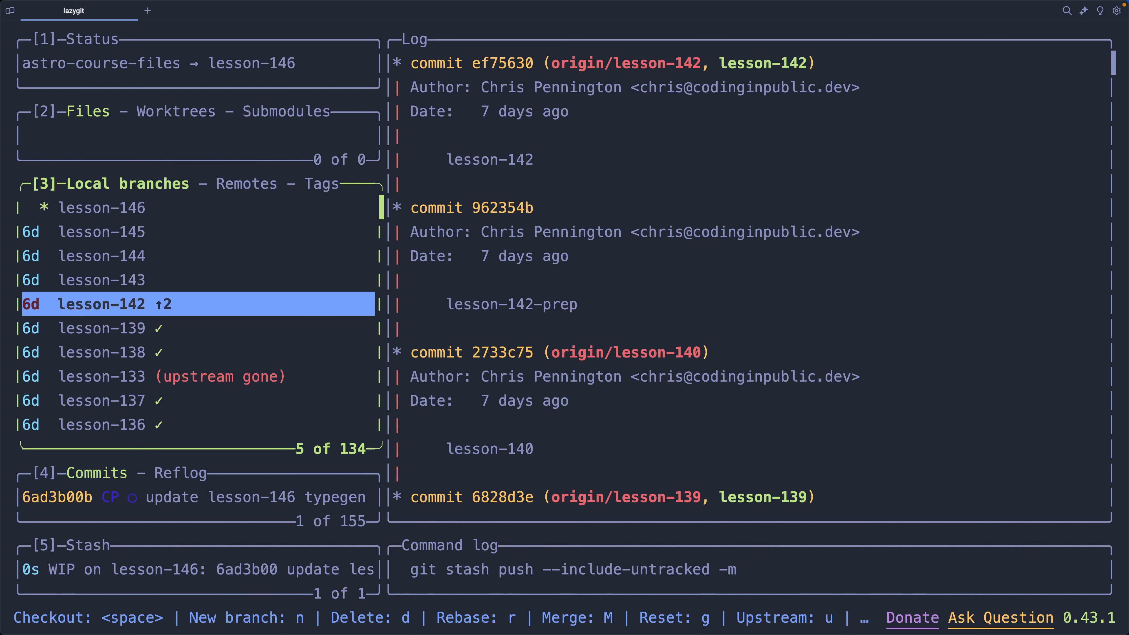
- Check out lesson-142 with the readme stash kept, then search keybindings for 'push'
{"action": "key", "text": "space"}
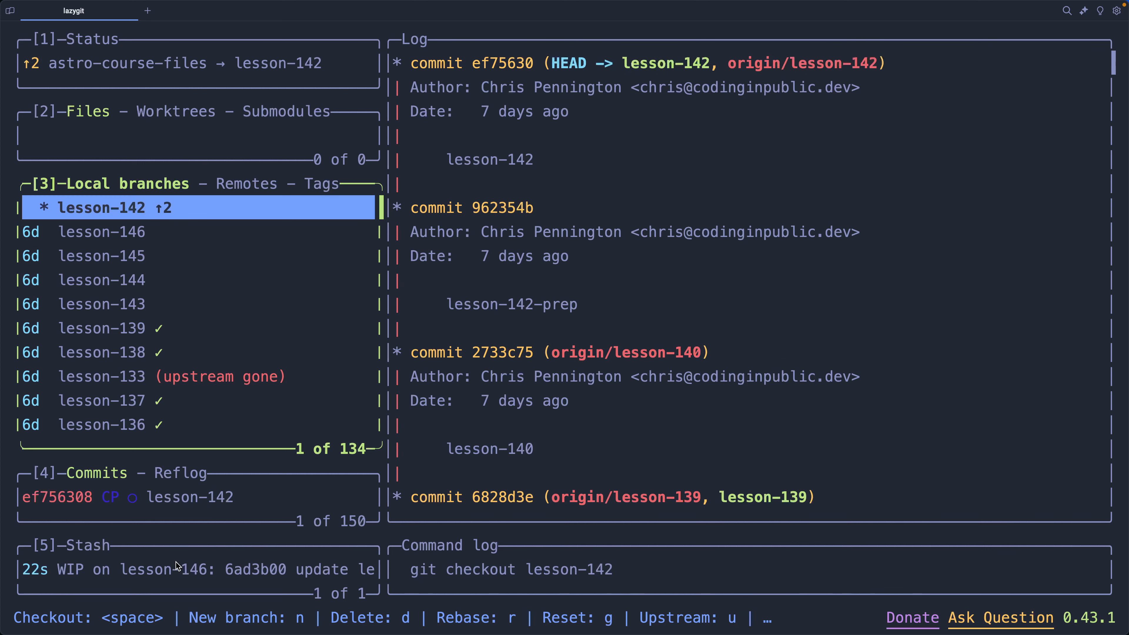
{"action": "mouse_move", "coordinate": [300, 350]}
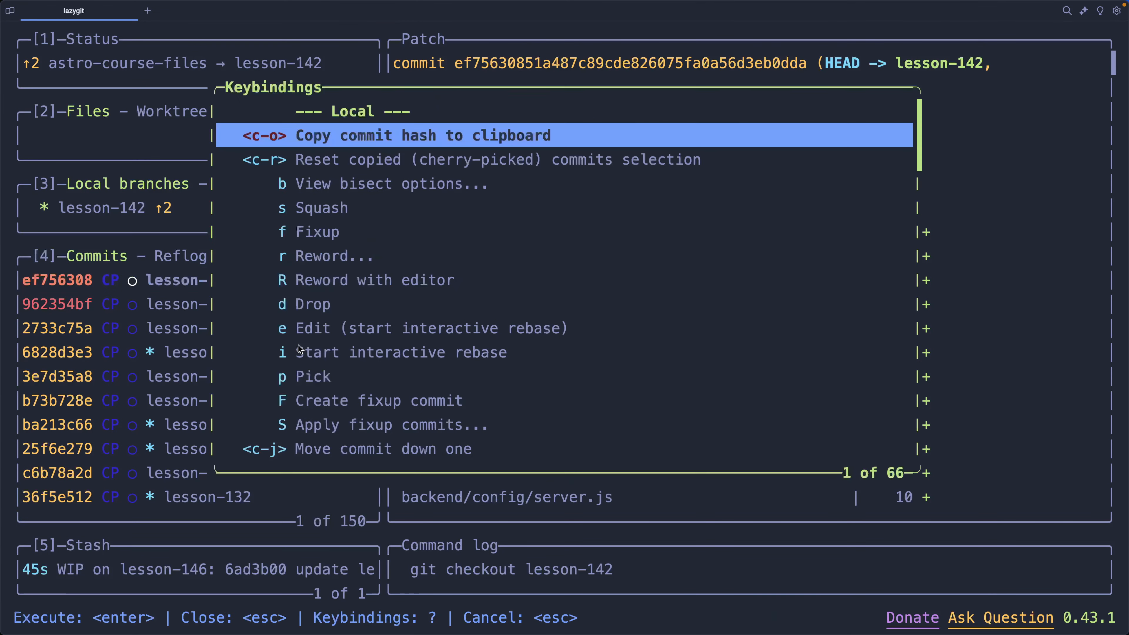
{"action": "type", "text": "push"}
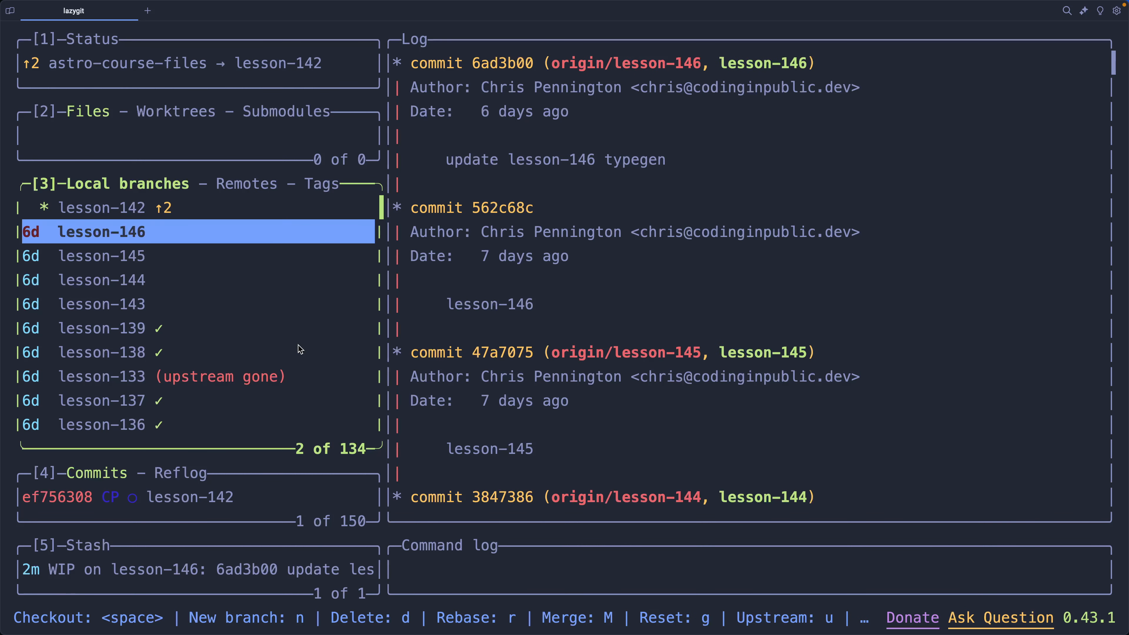
- Check out lesson-146 again and apply the stash to restore readme.md's 'Hi' changes
{"action": "key", "text": "space"}
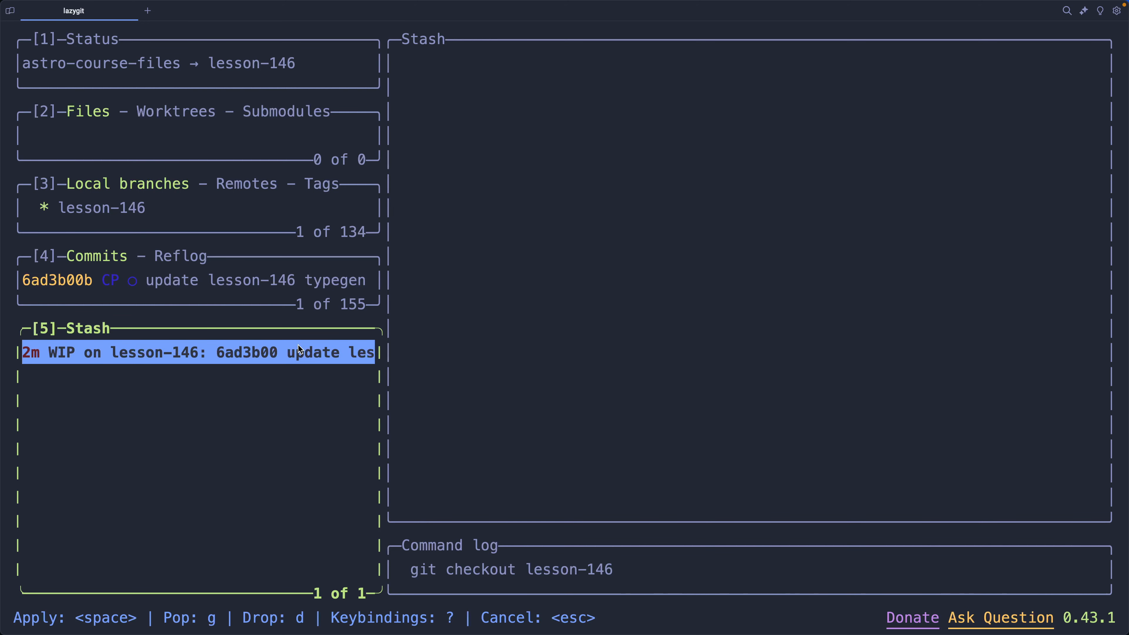
{"action": "key", "text": "space"}
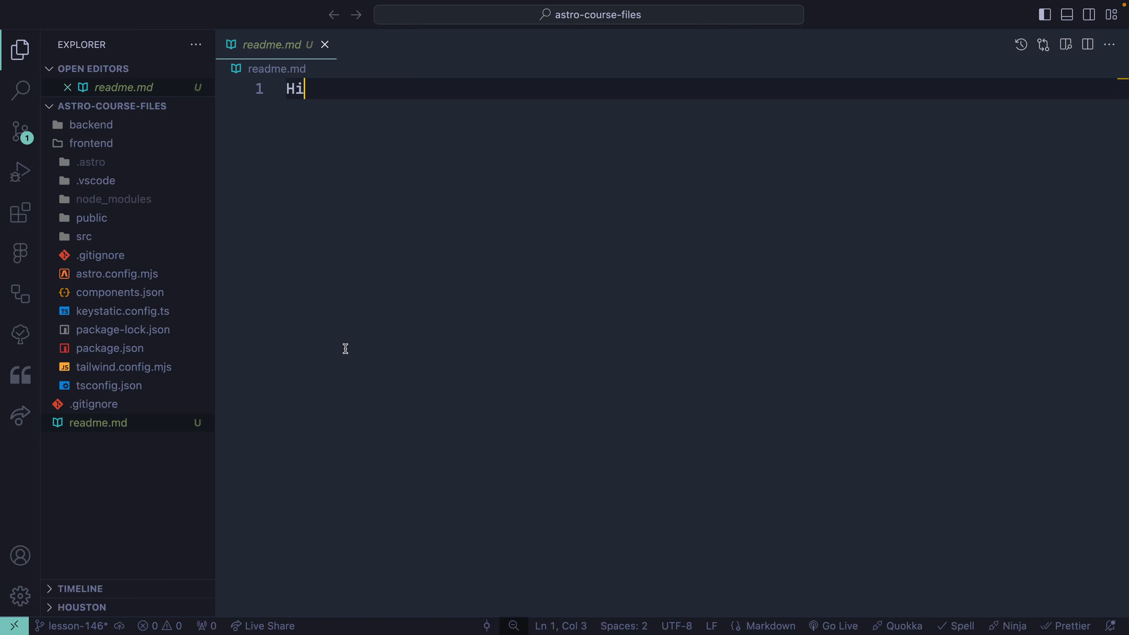
{"action": "key", "text": "Enter"}
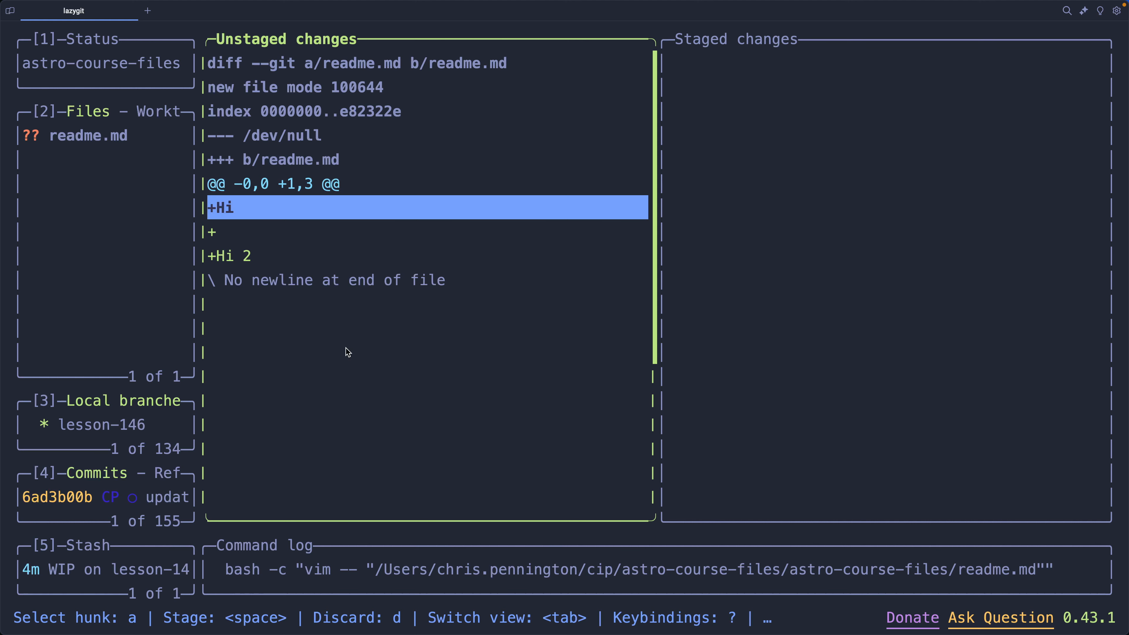
- Stage the 'Hi' line first, then the remaining readme.md lines (blank line and 'Hi 2')
{"action": "key", "text": "space"}
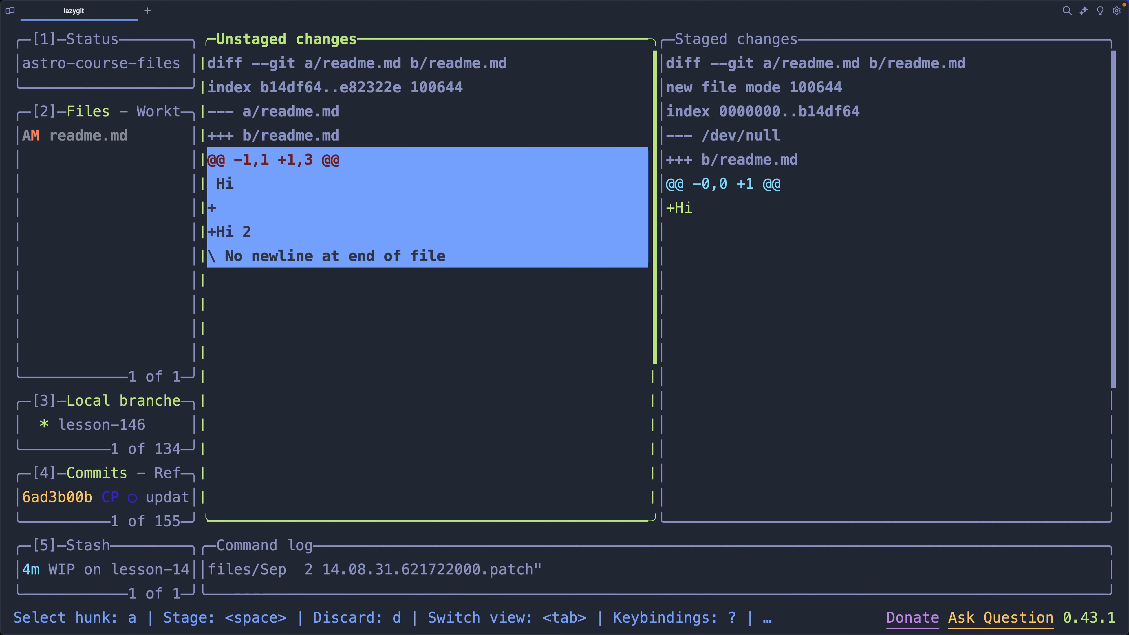
{"action": "key", "text": "space"}
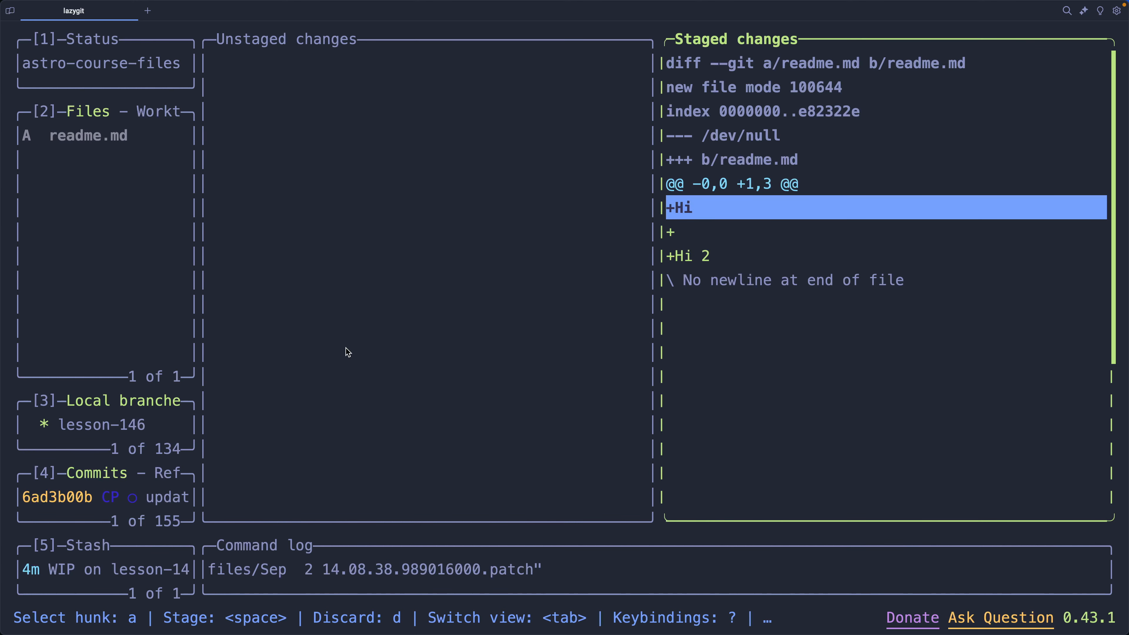